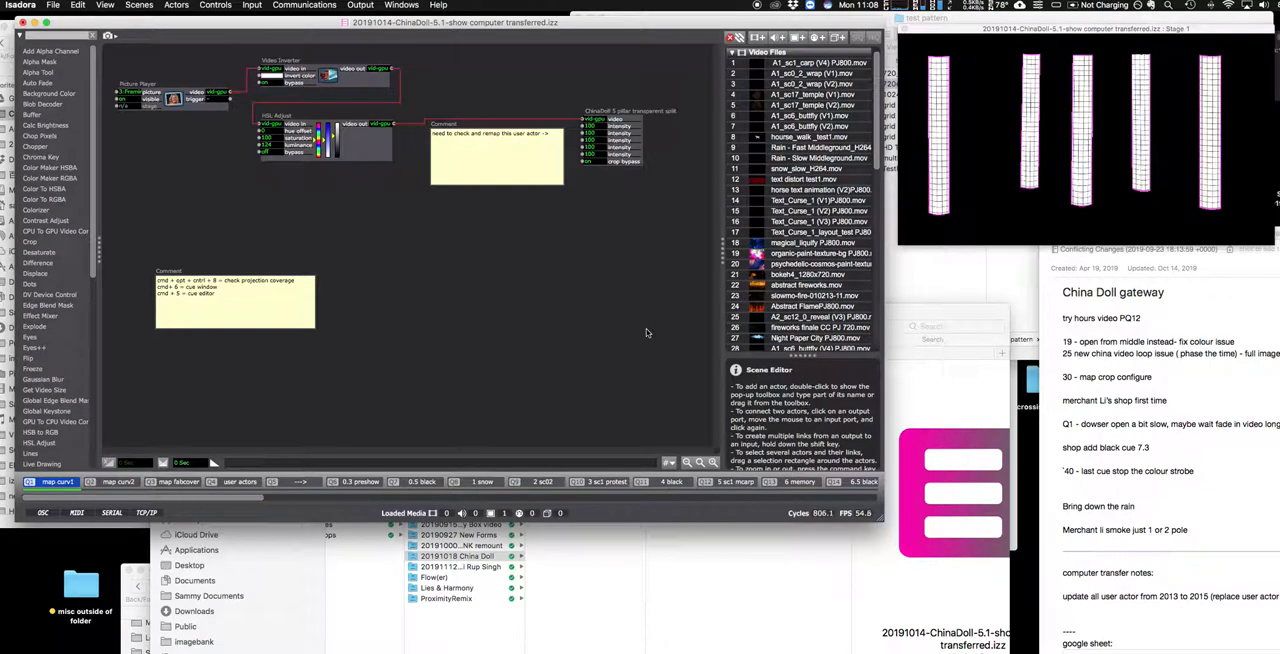
mouse_move(690, 137)
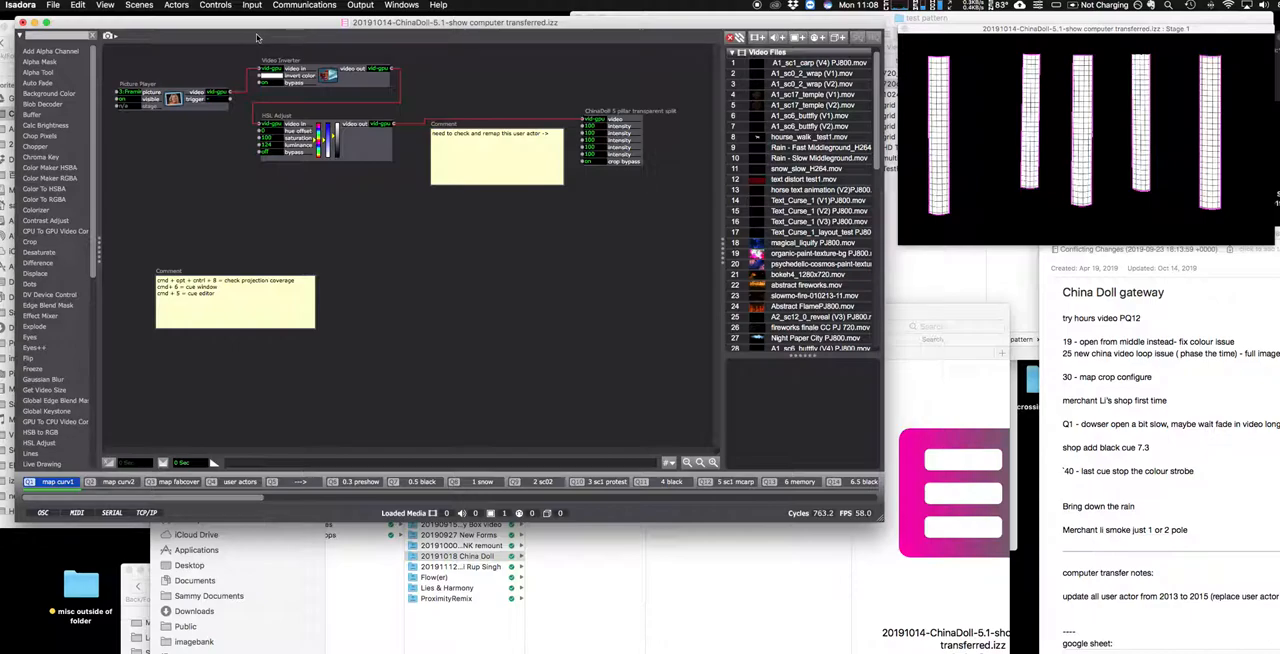
mouse_move(225, 42)
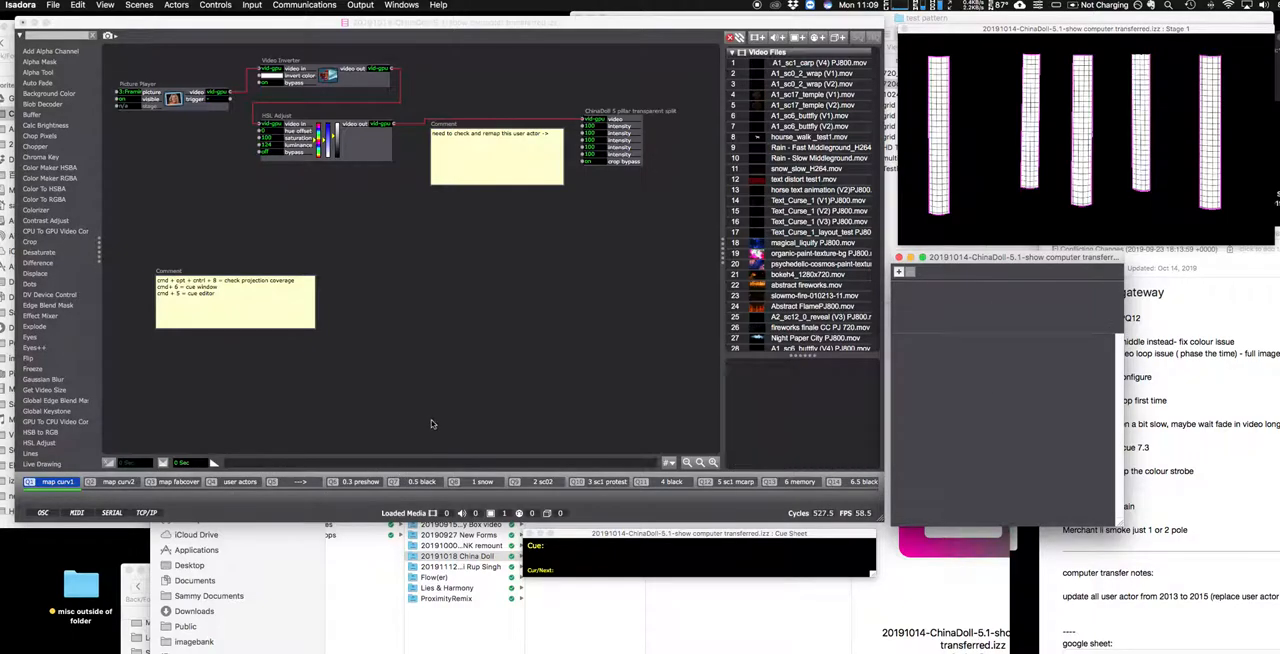
Browse the Actors menu, then go to Scenes > Edit Go Triggers and its Direction choices
left_click(176, 5)
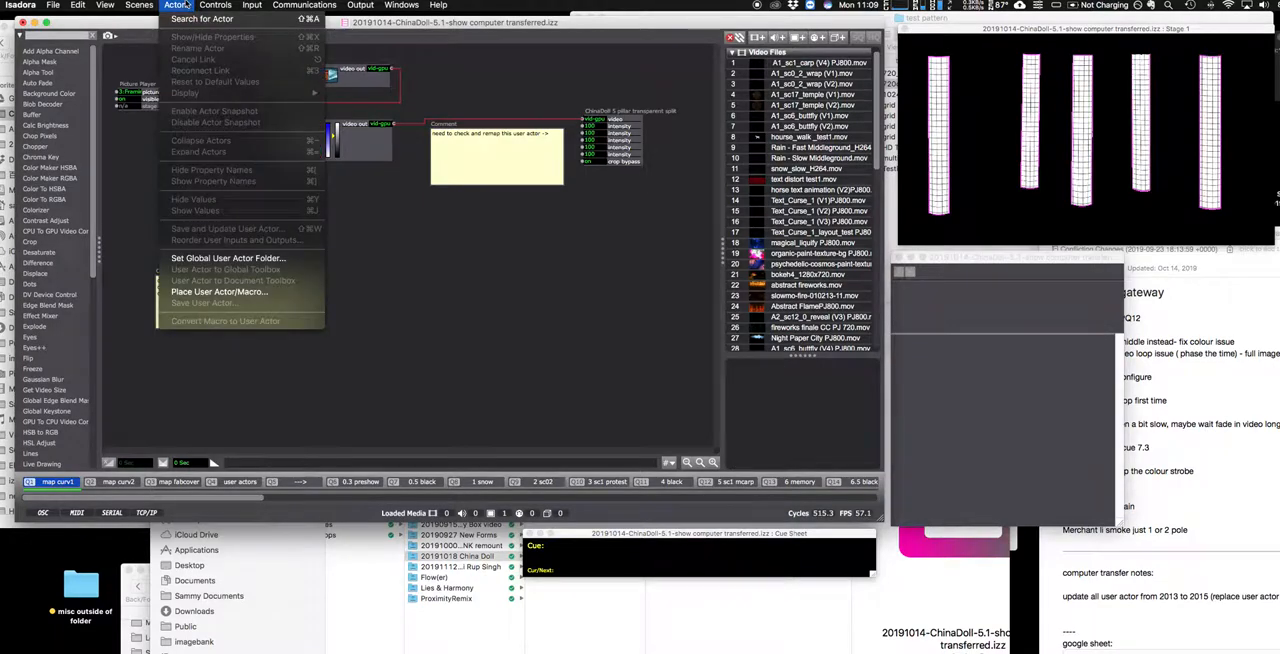
left_click(139, 5)
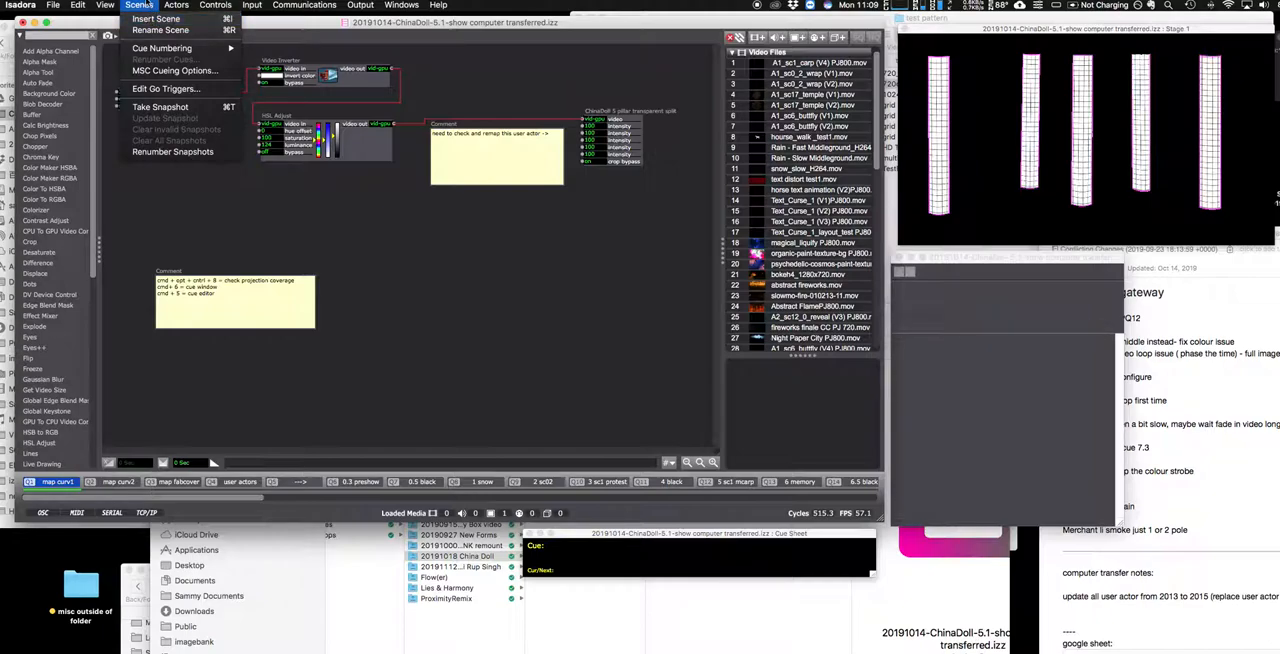
mouse_move(175, 71)
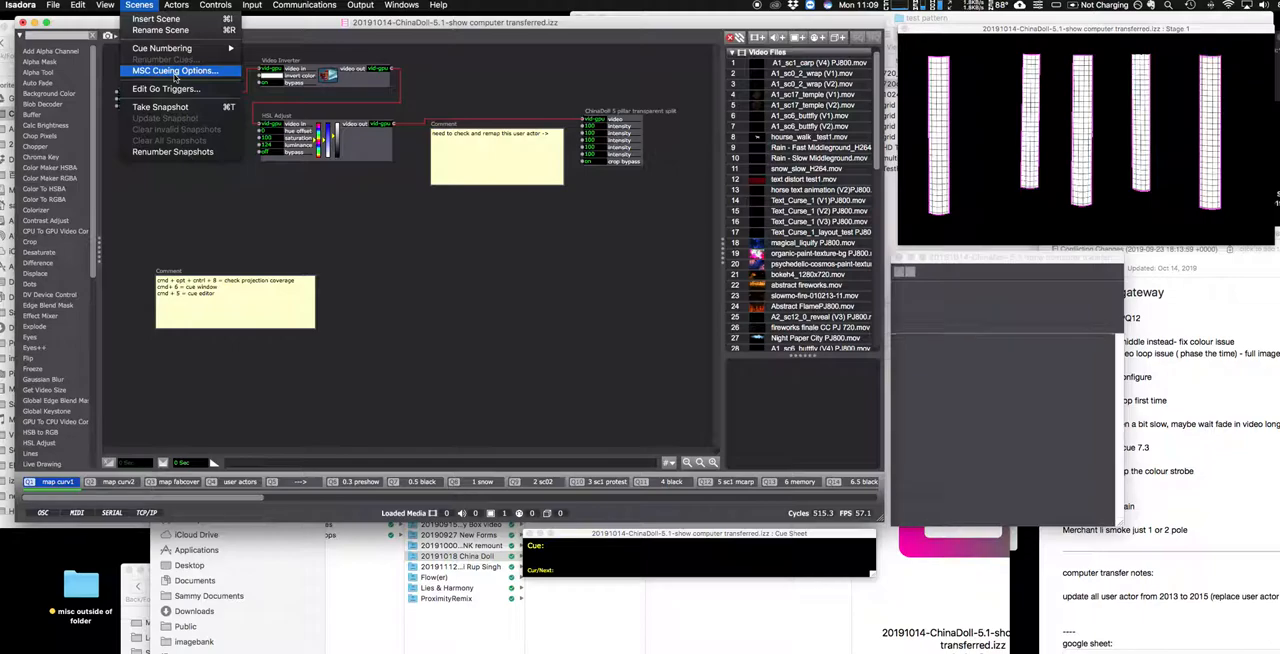
mouse_move(167, 89)
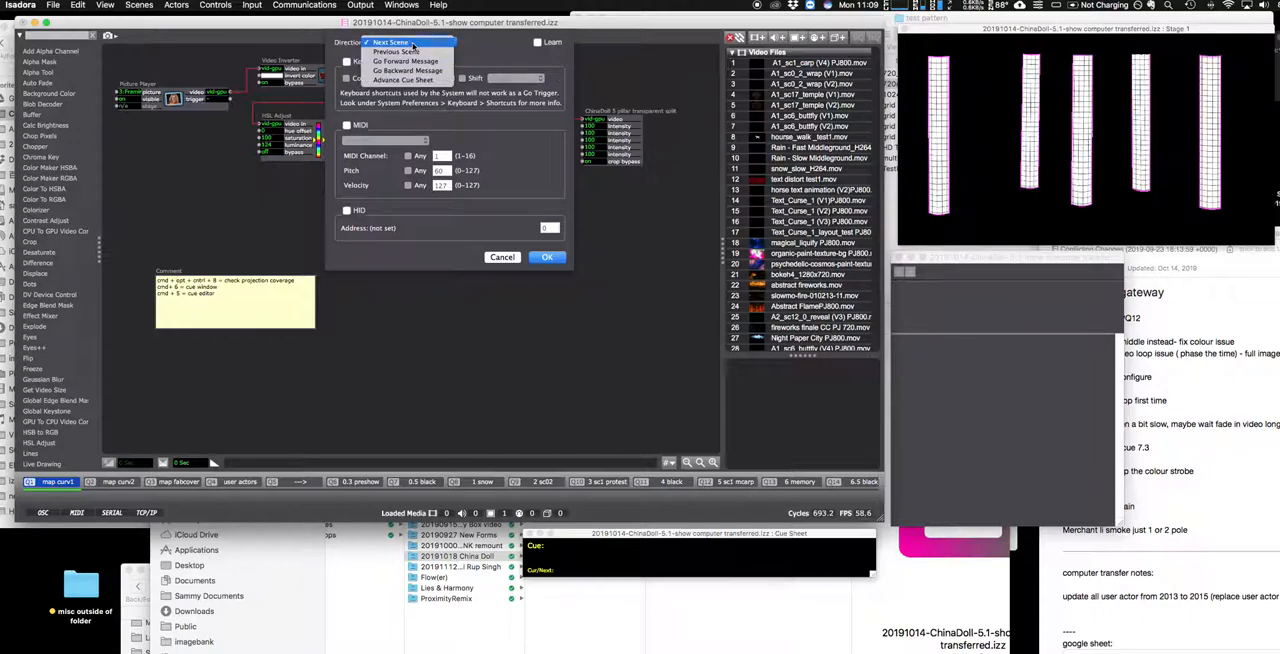
left_click(405, 42)
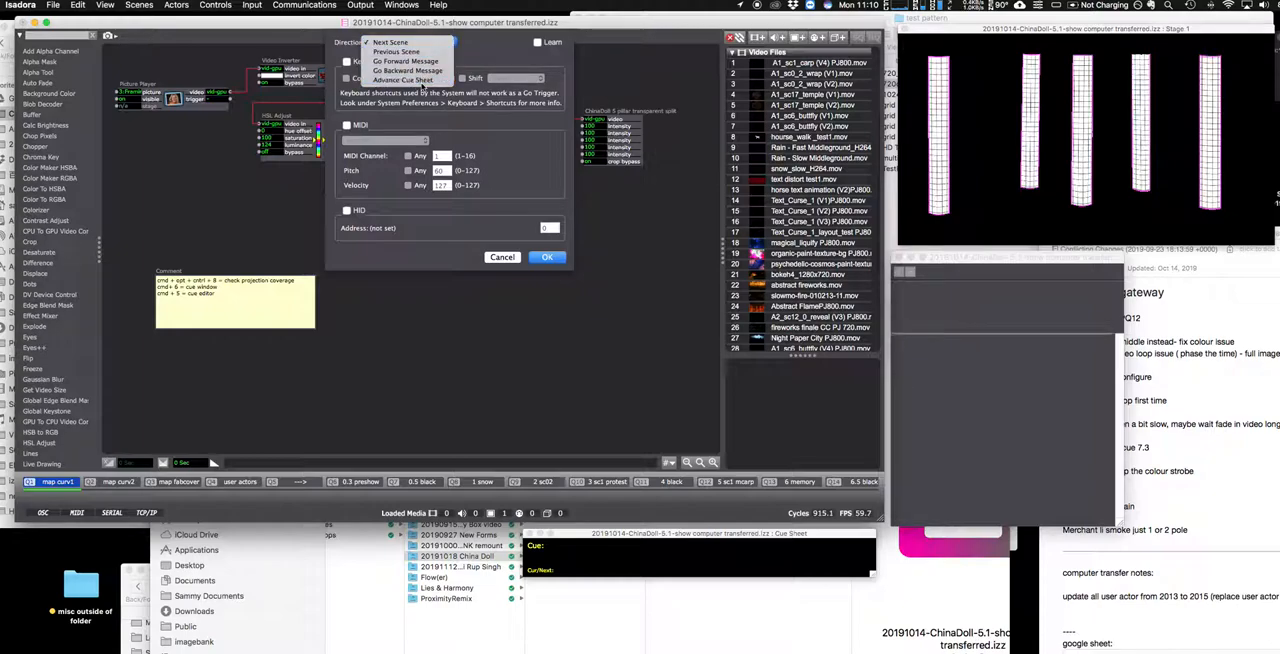
Set the go trigger to Advance Cue Sheet from a learned keyboard key, and confirm
left_click(404, 79)
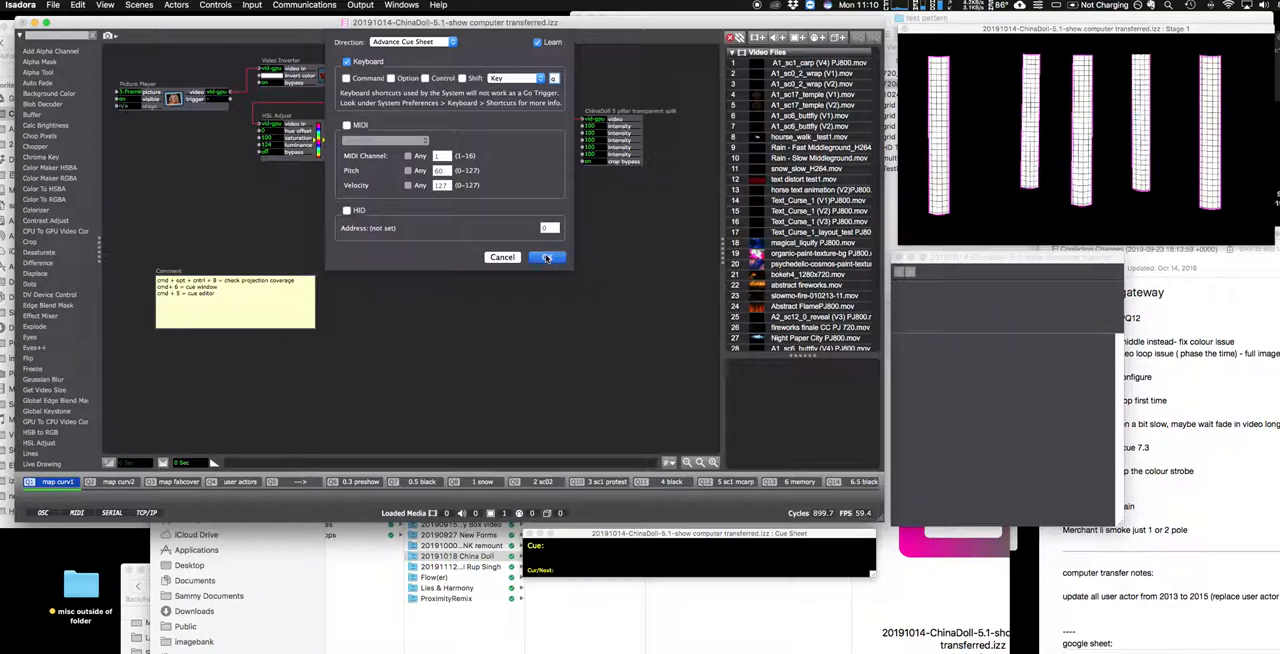
left_click(547, 257)
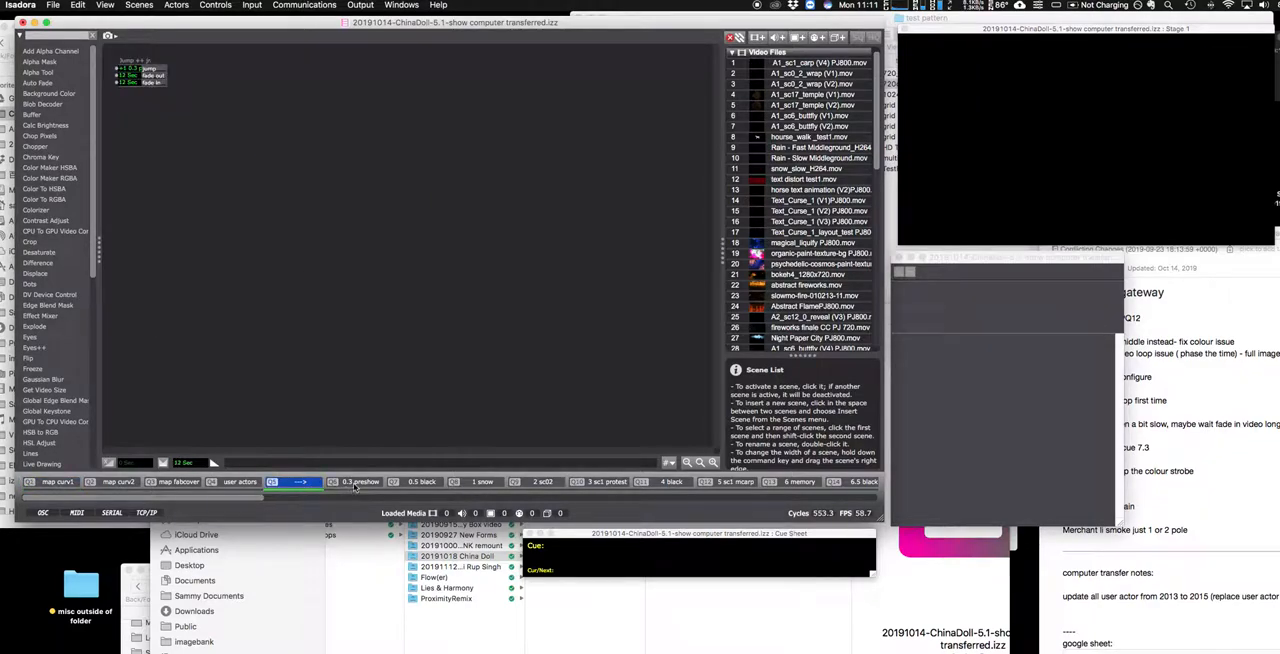
Switch to the 0.3 preshow scene and view cue 0.5, described 'to black'
left_click(357, 481)
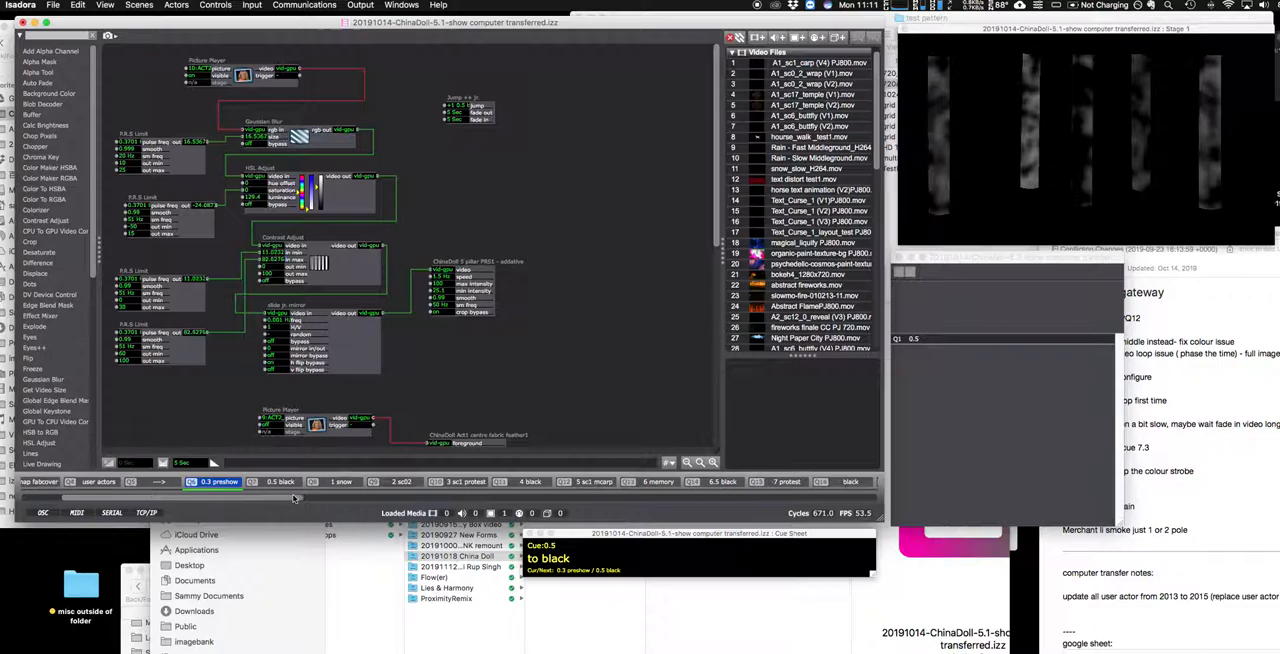
mouse_move(220, 487)
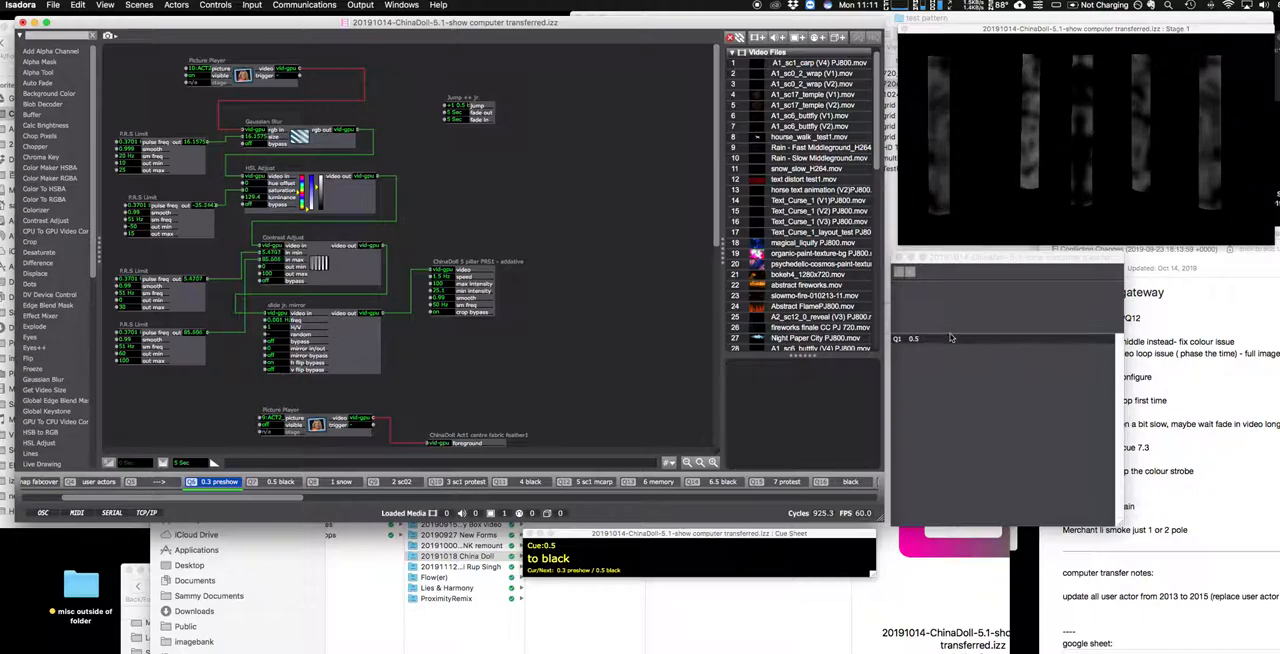
left_click(913, 338)
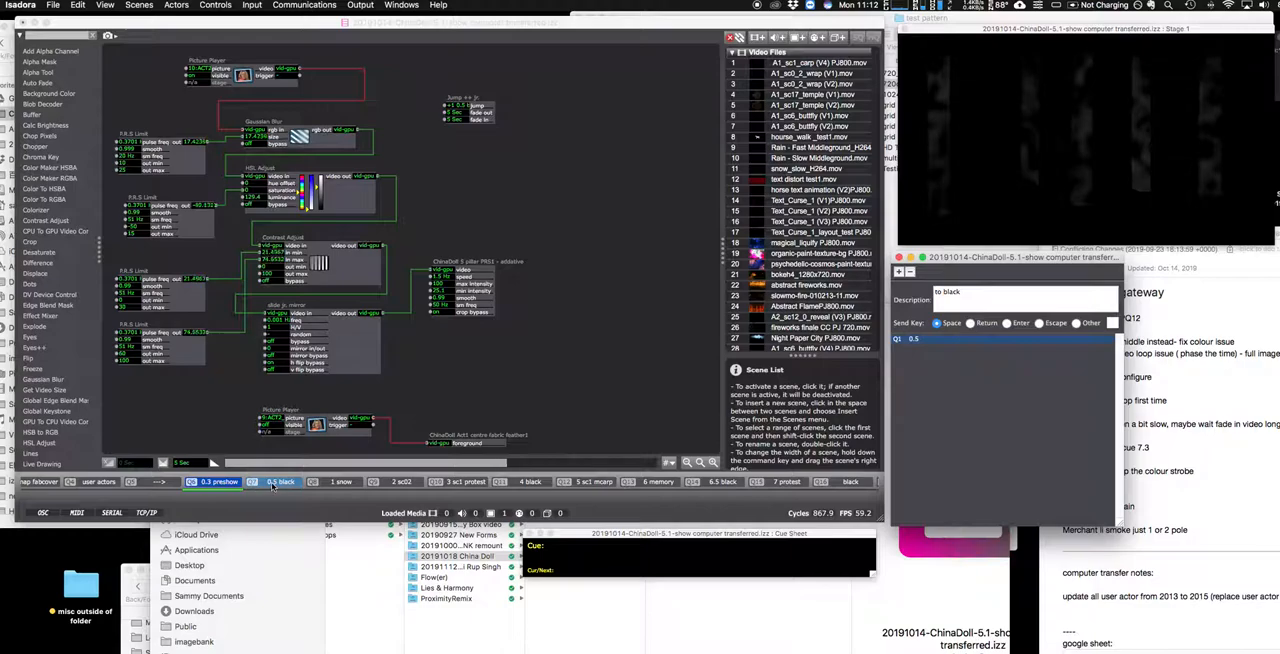
Open the 0.5 black scene, which holds only a jump actor and no cues
left_click(281, 481)
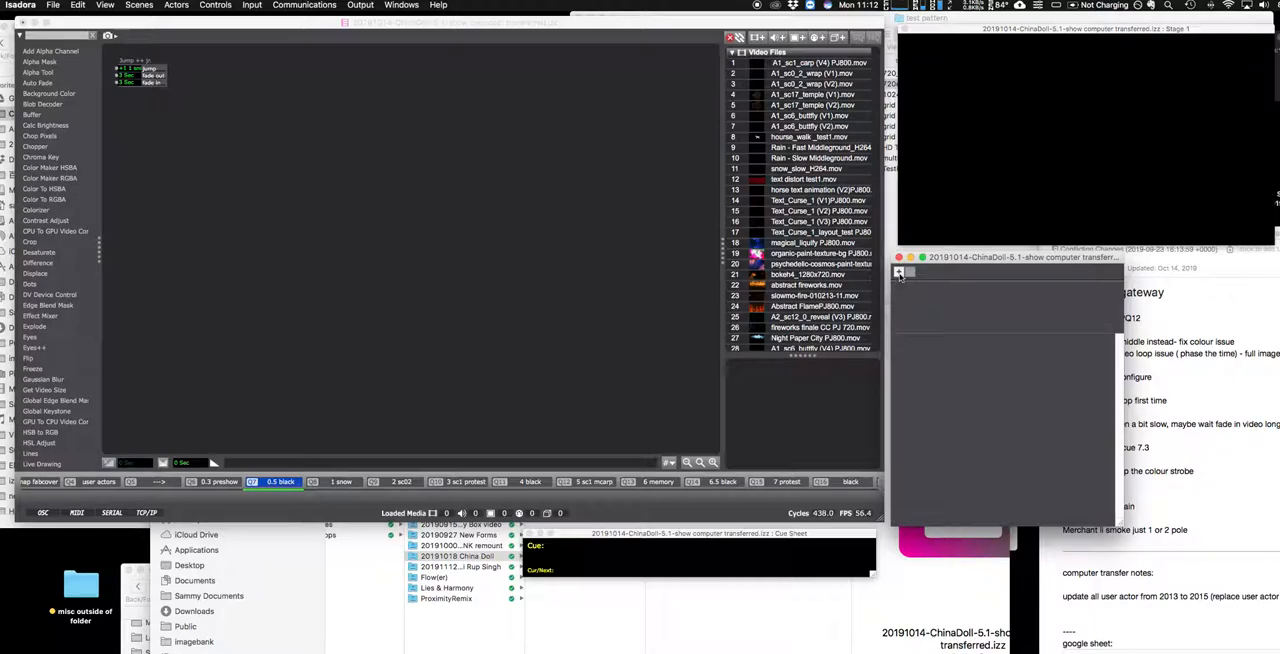
Add a cue described 'snow' with Space send key, and rename it 'snow'
left_click(898, 272)
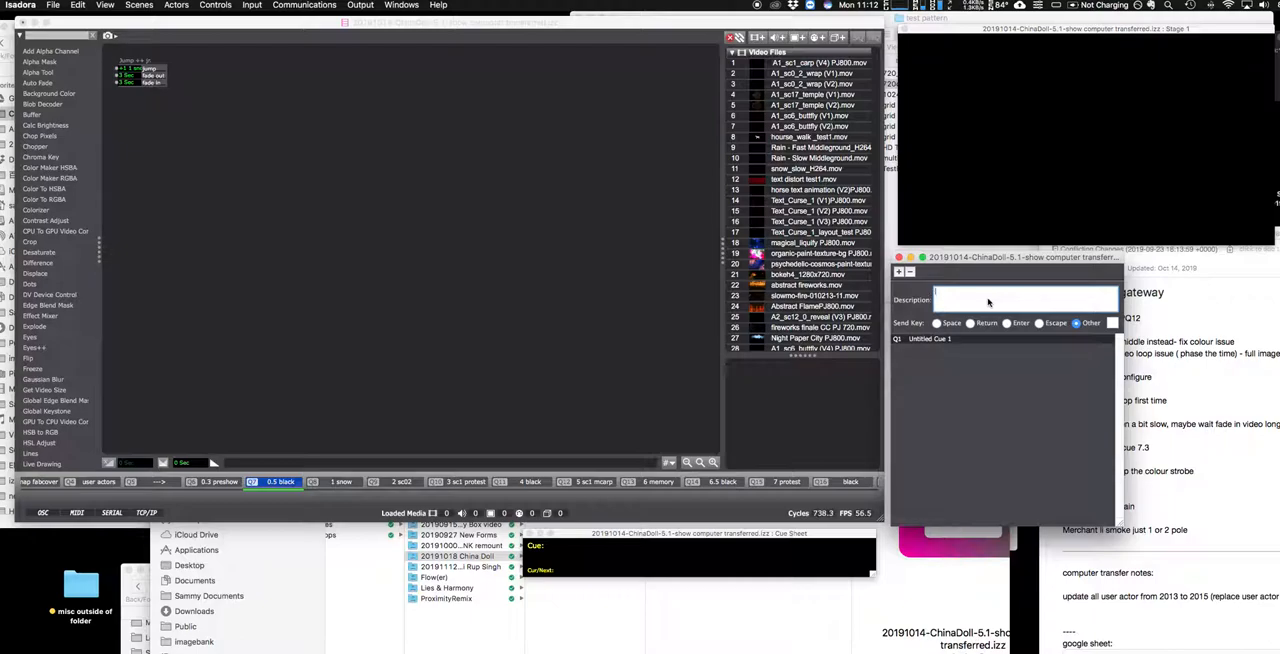
type("snow")
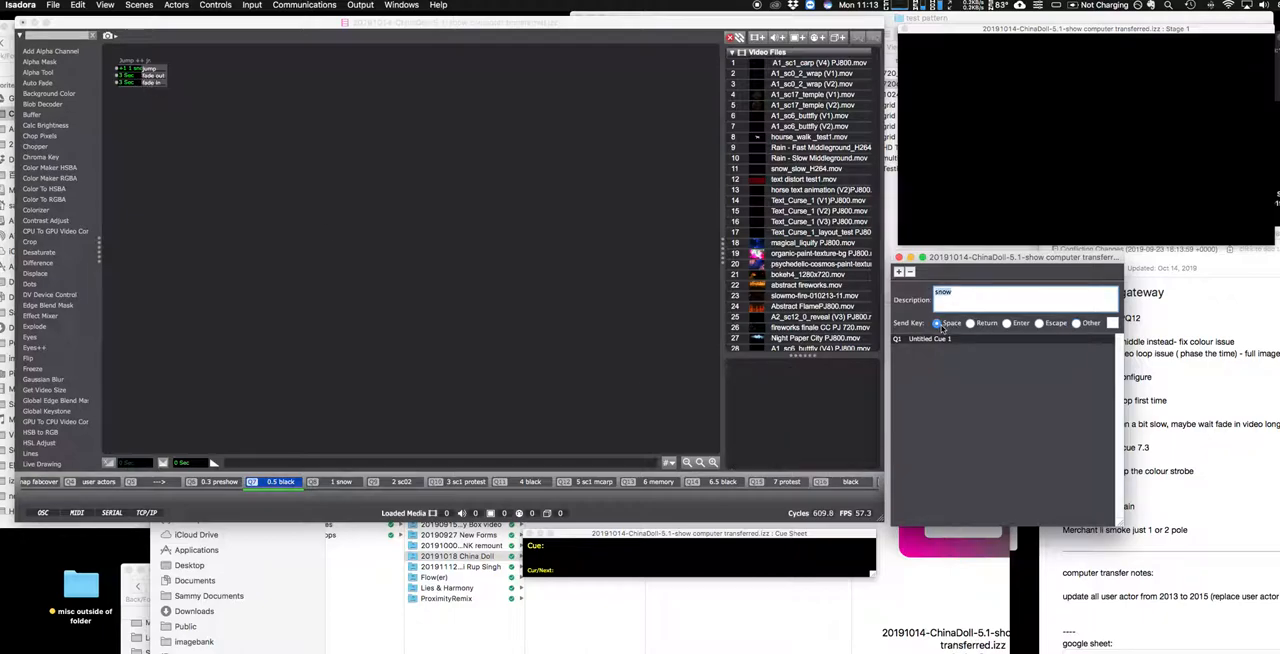
double_click(929, 338)
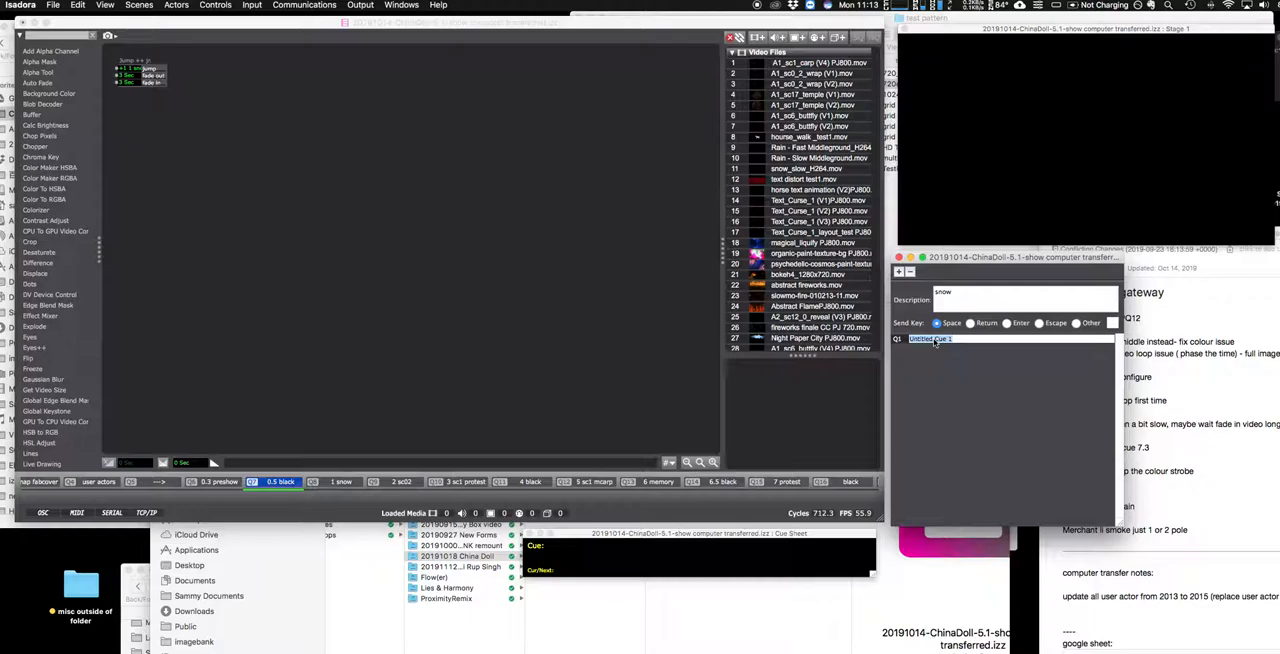
type("snow")
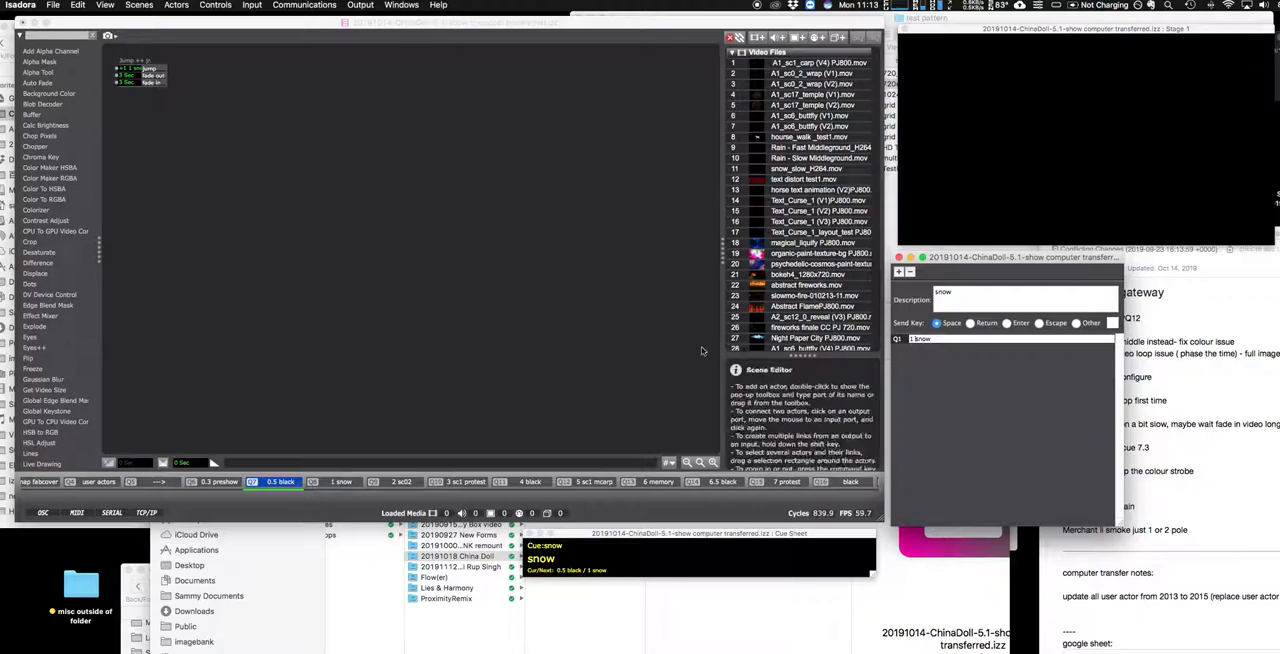
Go through 0.3 preshow and 0.5 black, then fire the cue into 1 snow
left_click(218, 482)
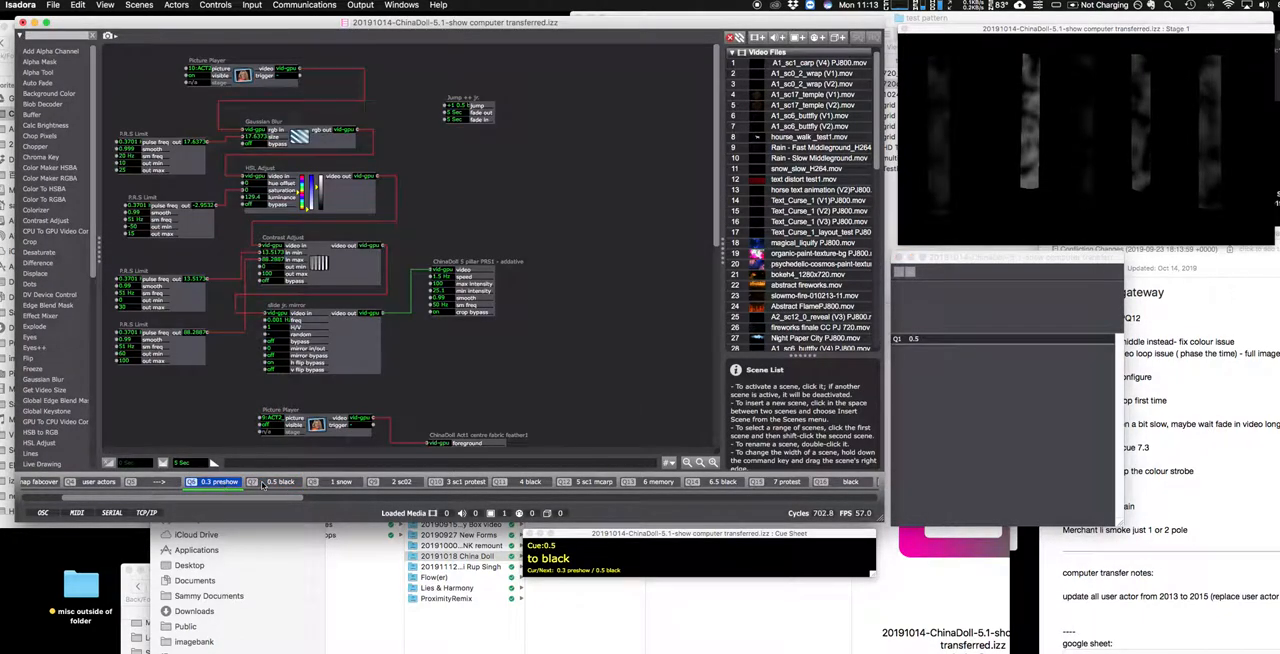
left_click(280, 481)
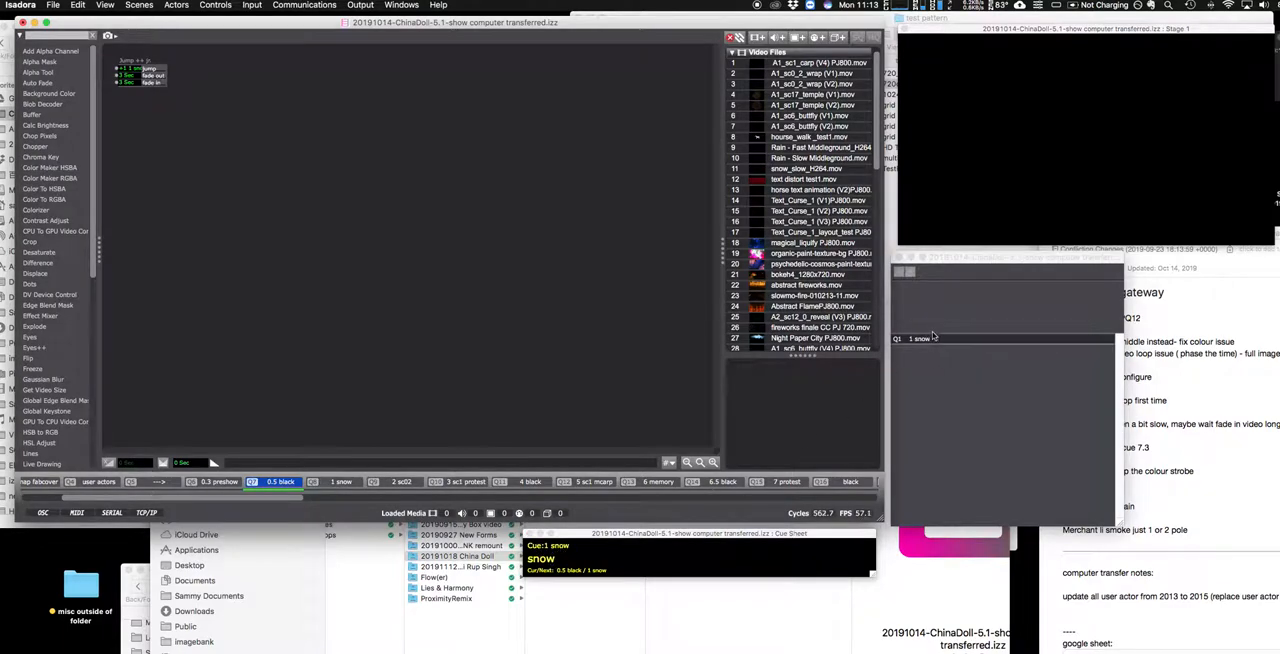
left_click(918, 338)
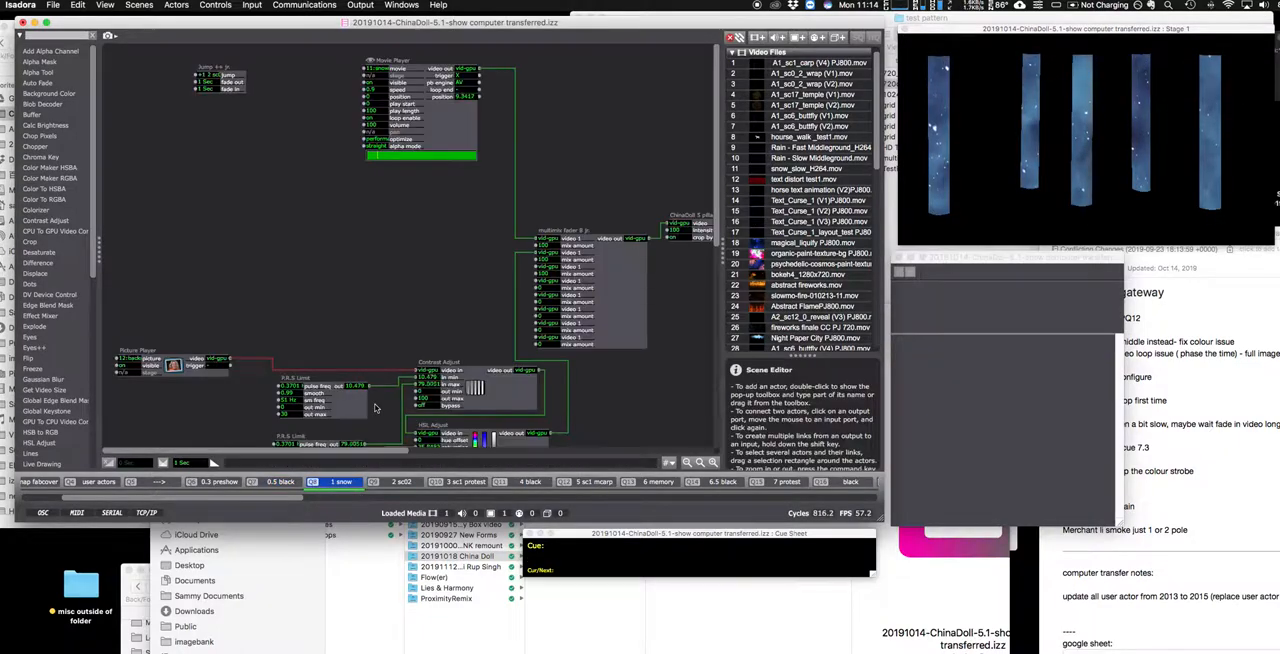
left_click(763, 369)
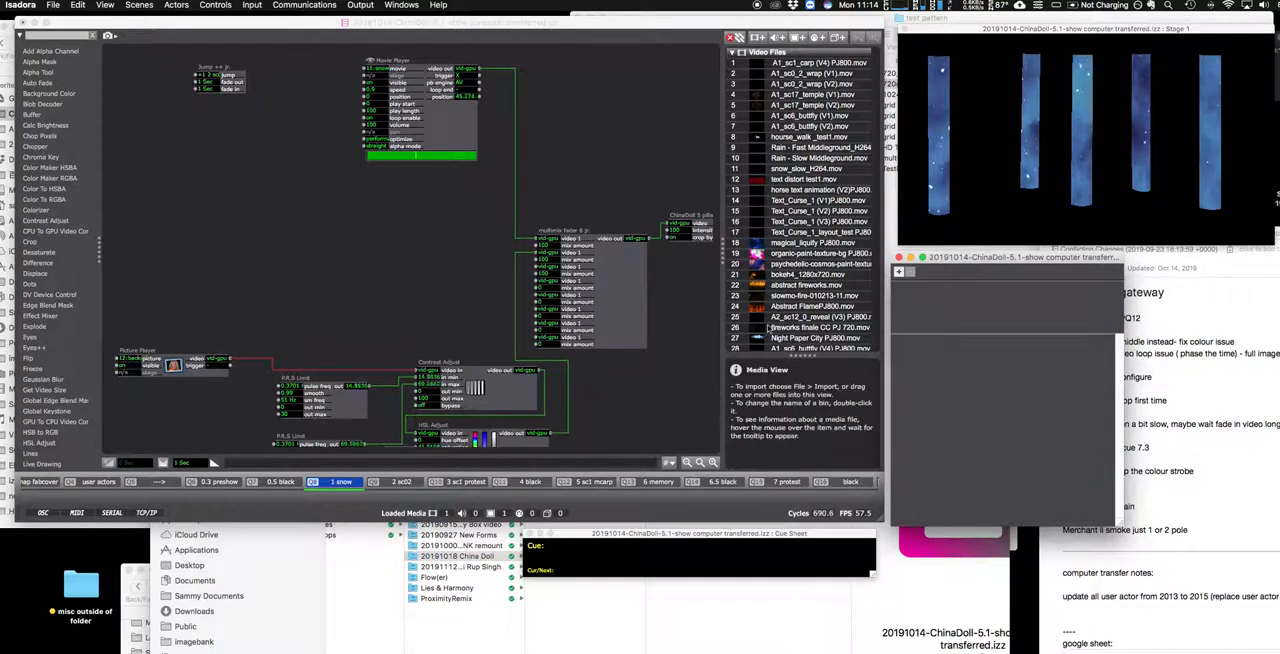
Add Untitled Cue 1 to the 1 snow scene, described 'sc2', pointing to 2 sc02
left_click(898, 271)
type("sc")
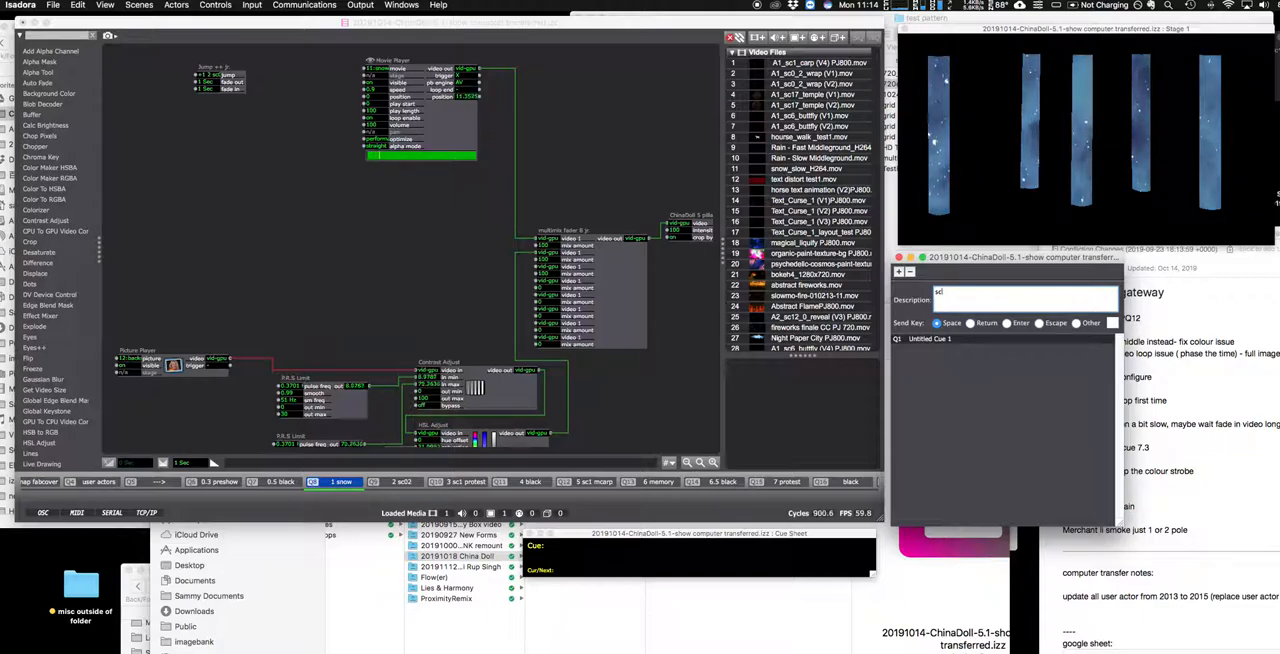
left_click(402, 482)
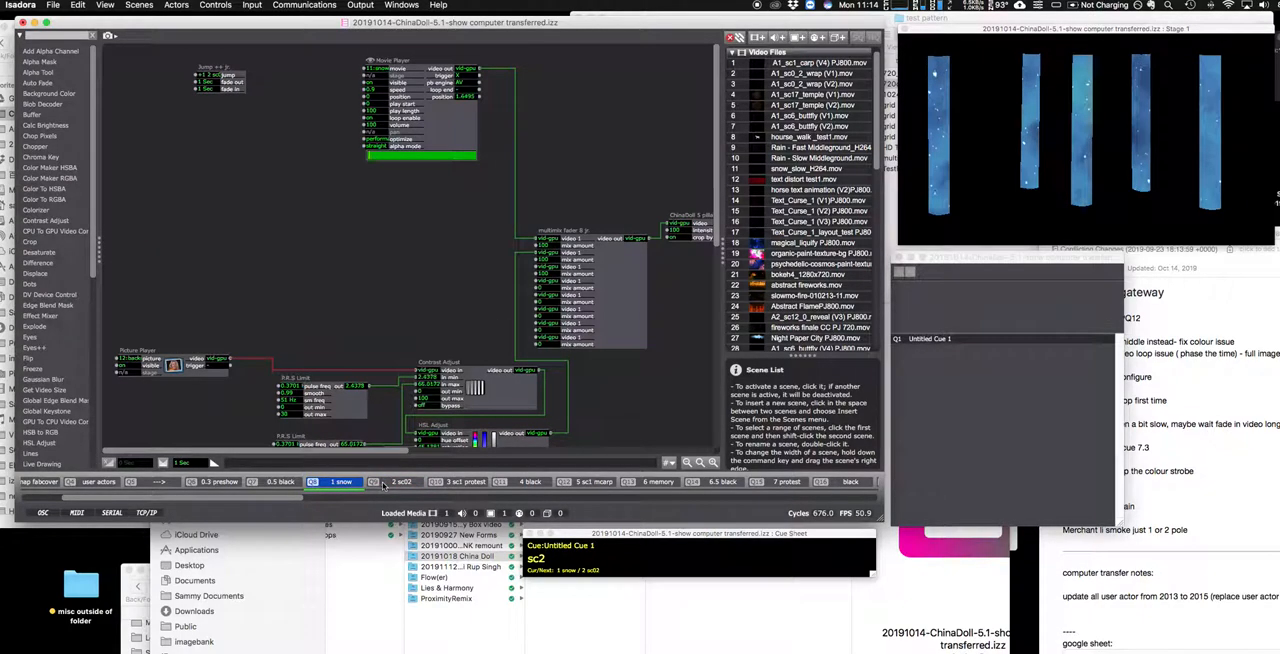
Step through 2 sc02, 0.3 preshow, 0.5 black and 1 snow, ending in 2 sc02
left_click(402, 482)
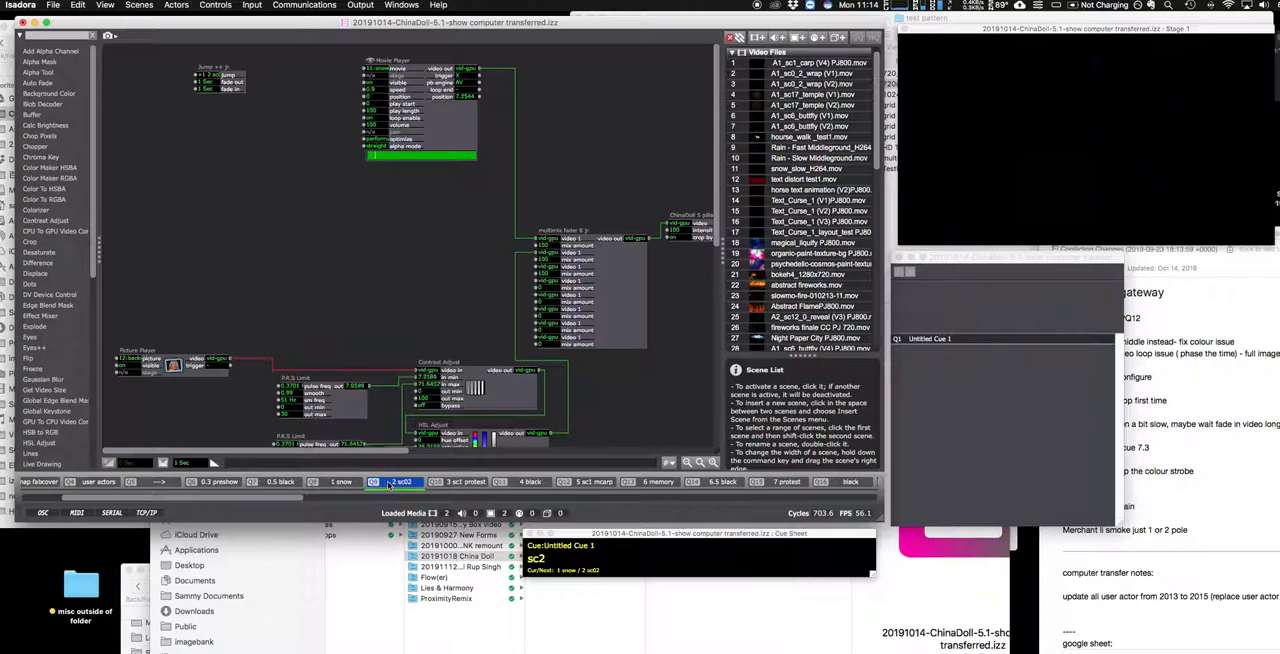
left_click(341, 481)
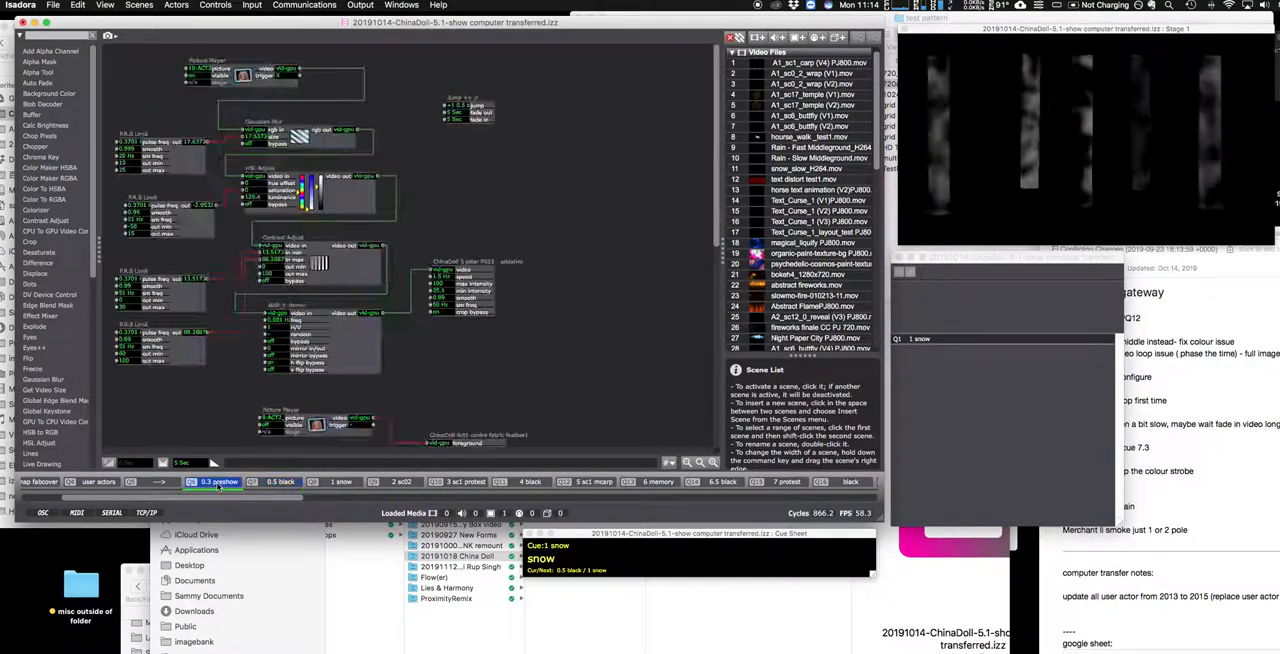
left_click(283, 481)
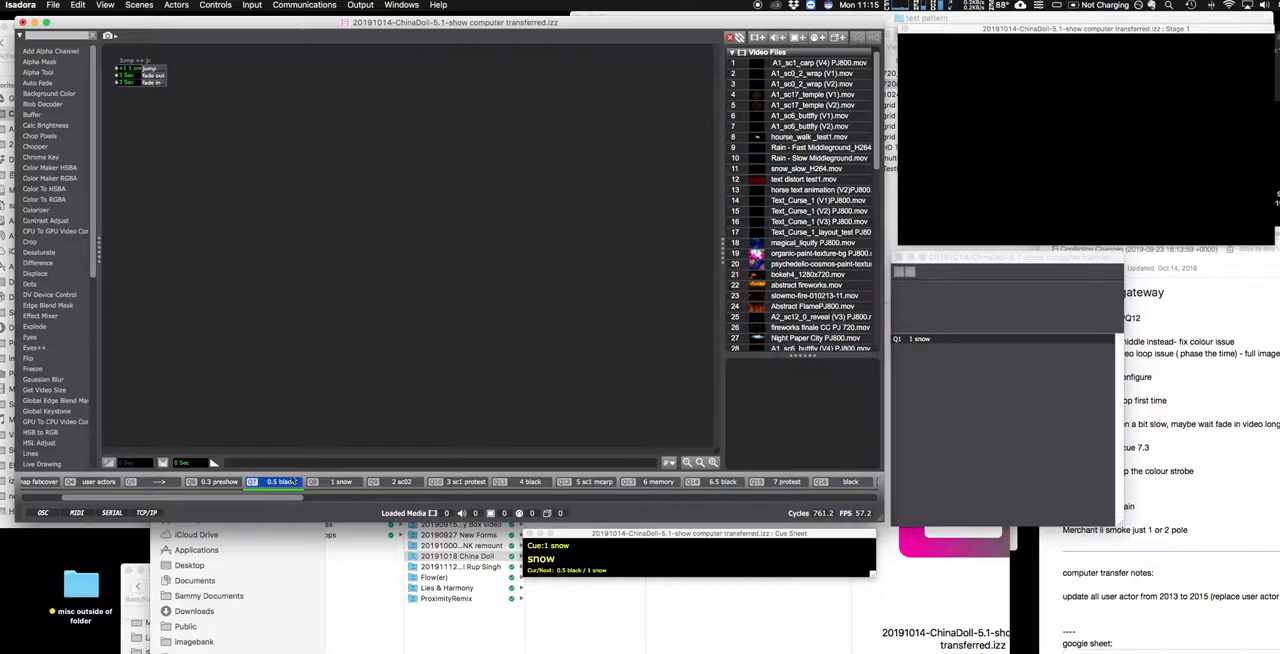
left_click(220, 481)
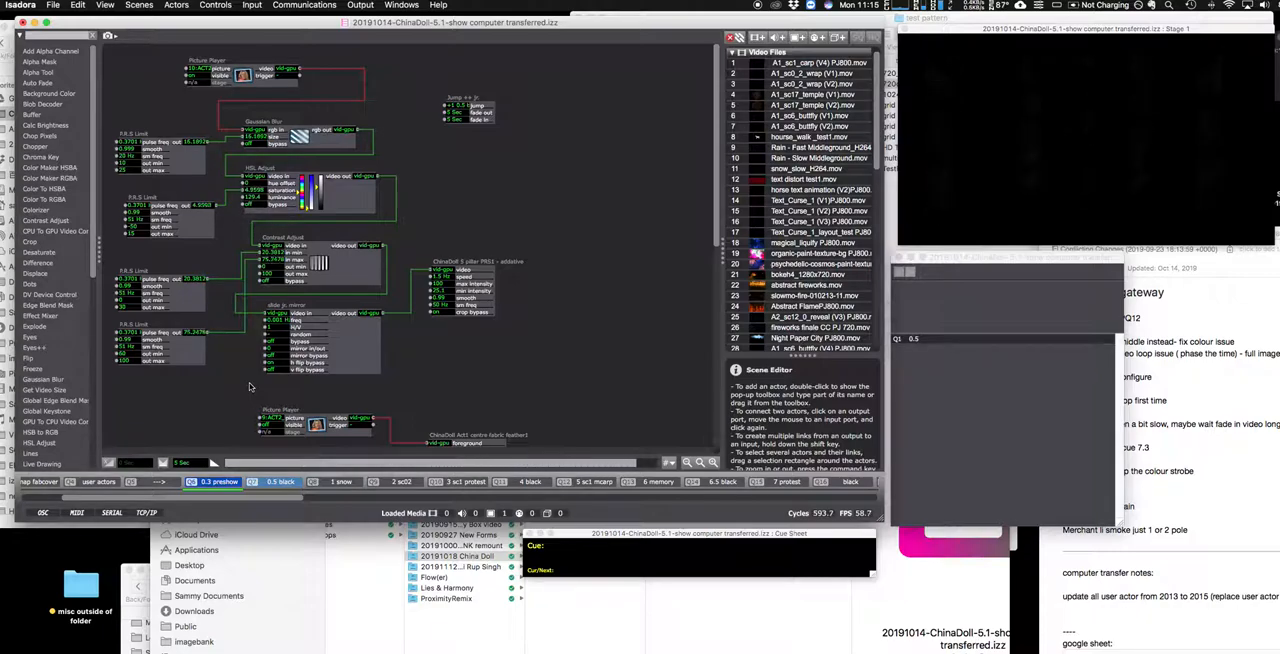
left_click(342, 481)
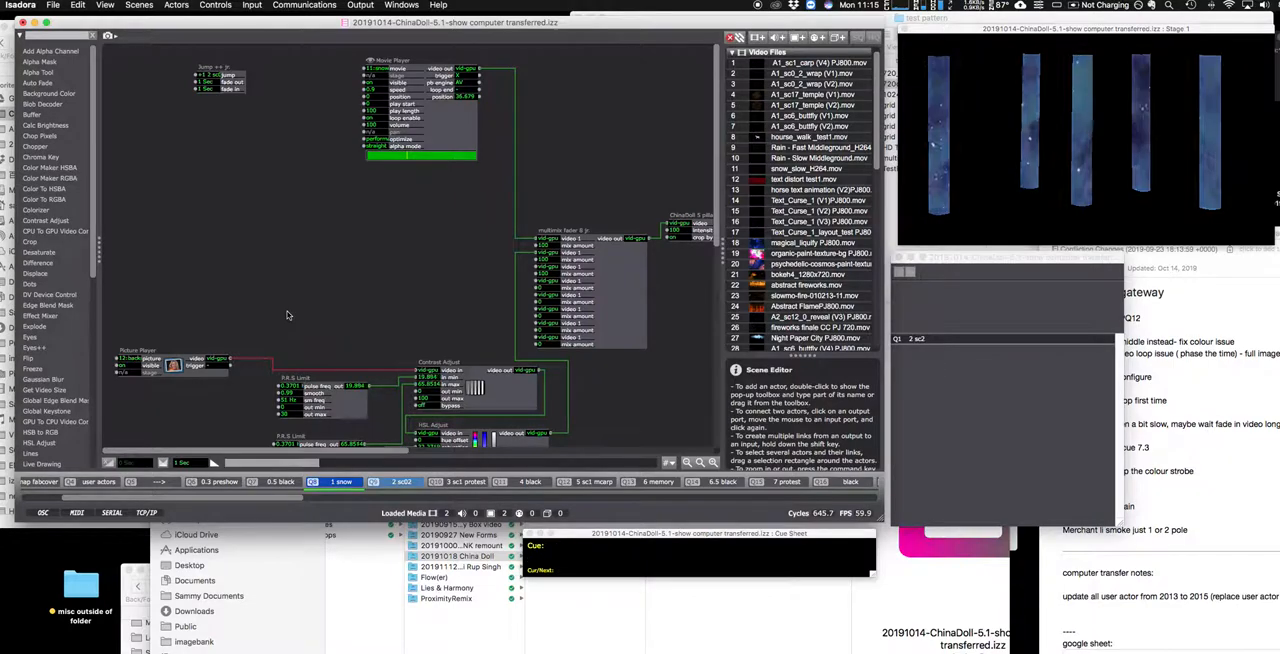
left_click(401, 481)
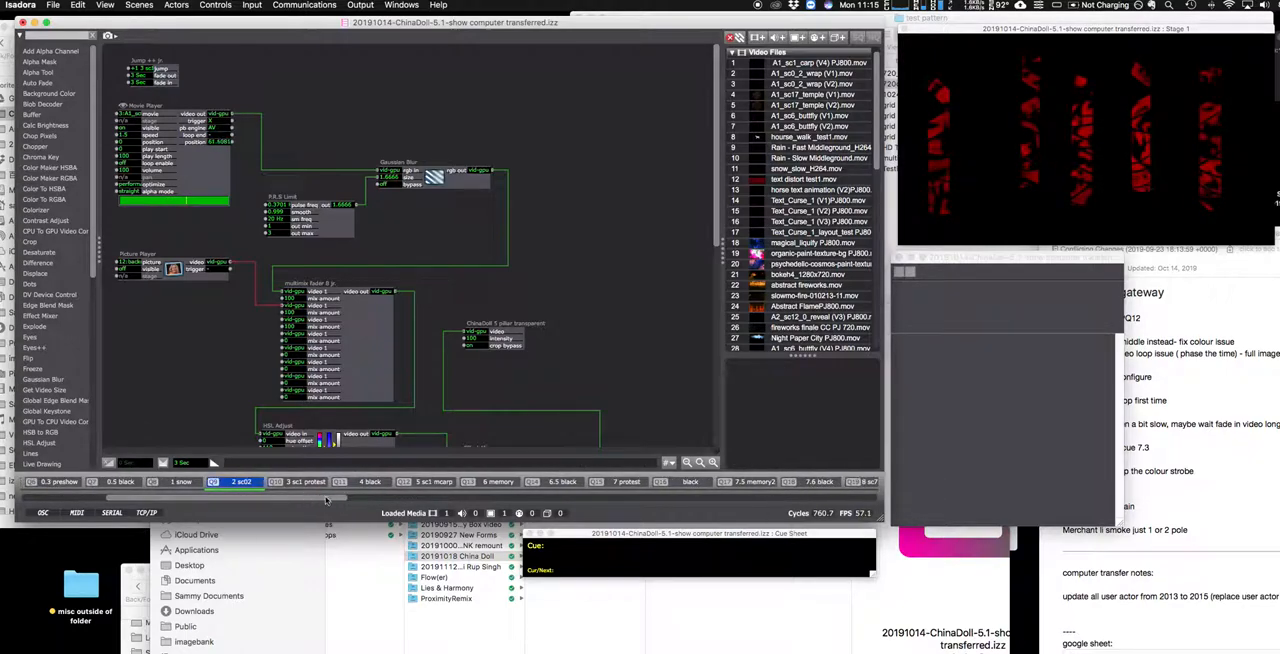
Confirm the 0.3 preshow scene's cue 0.5 with description 'to black'
left_click(370, 482)
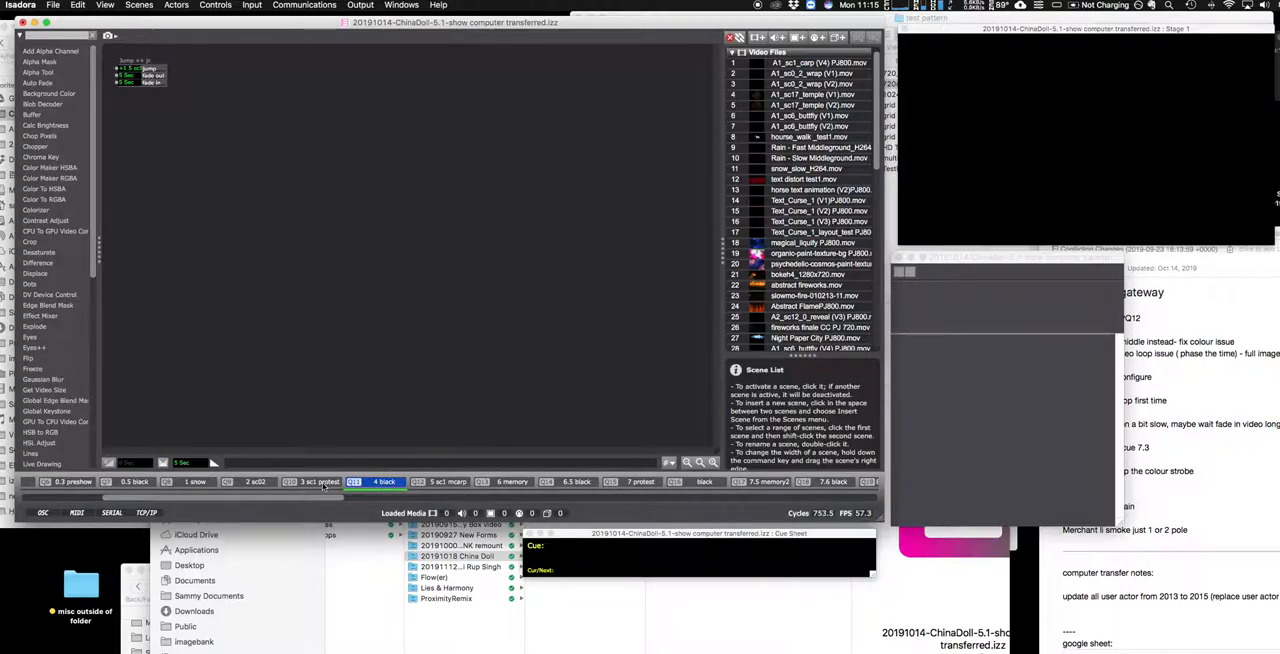
left_click(255, 481)
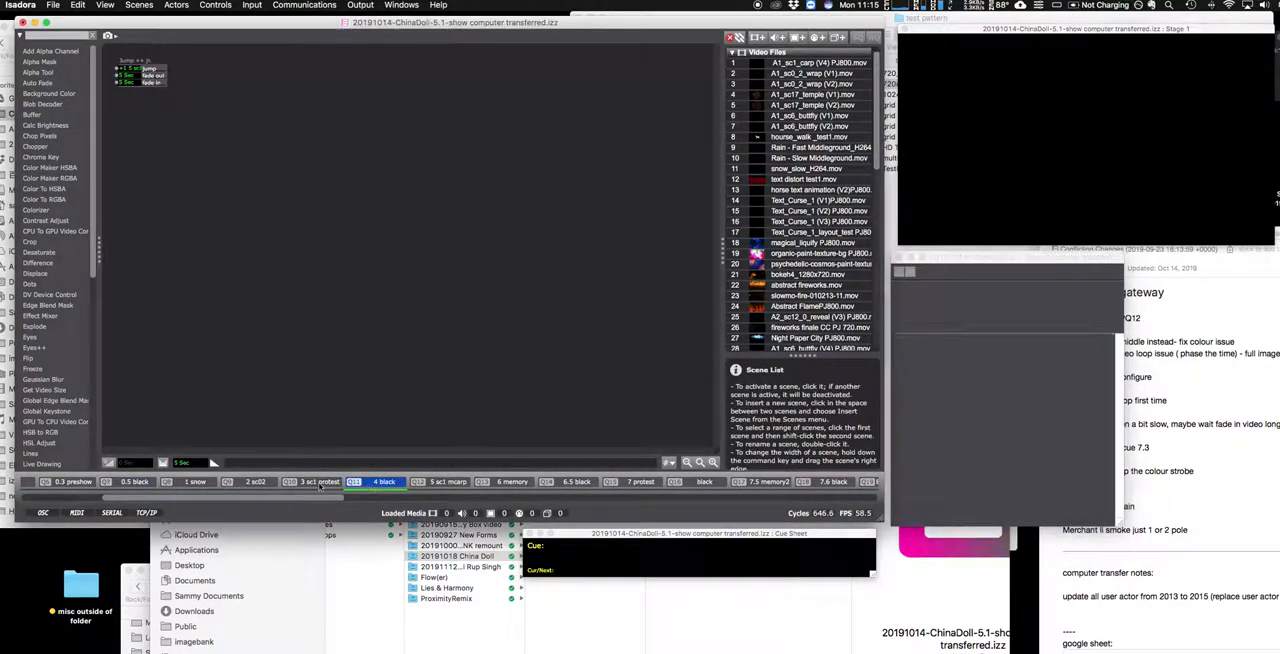
left_click(311, 481)
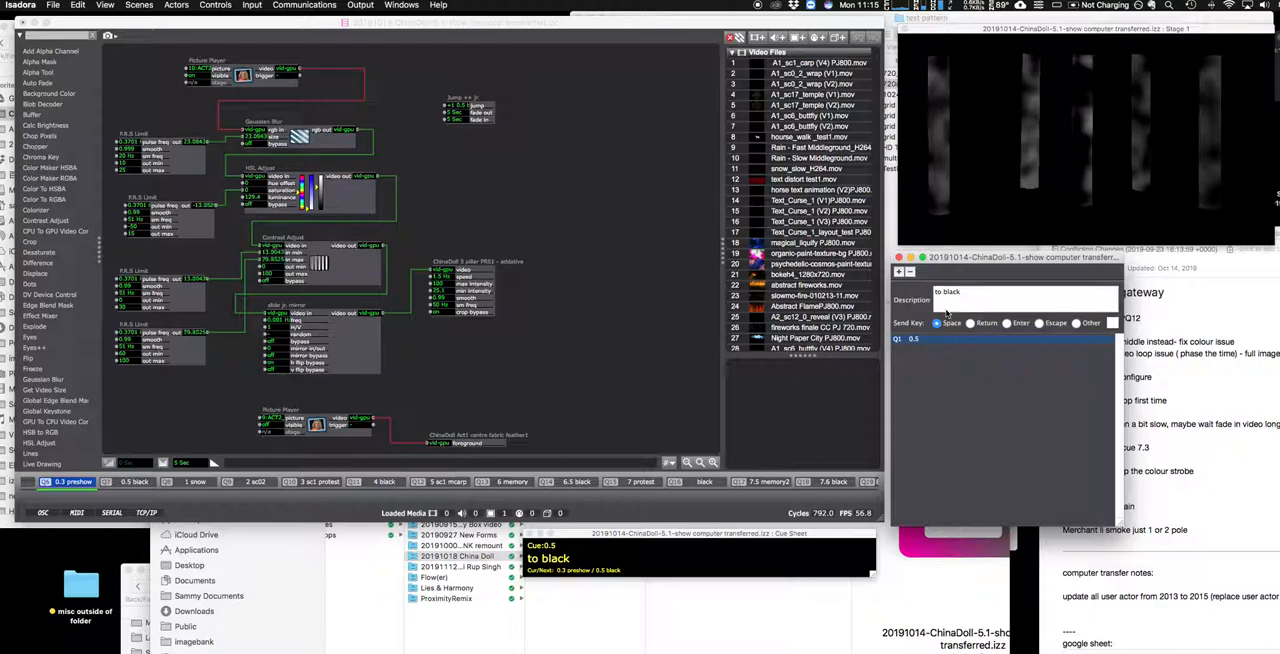
left_click(936, 323)
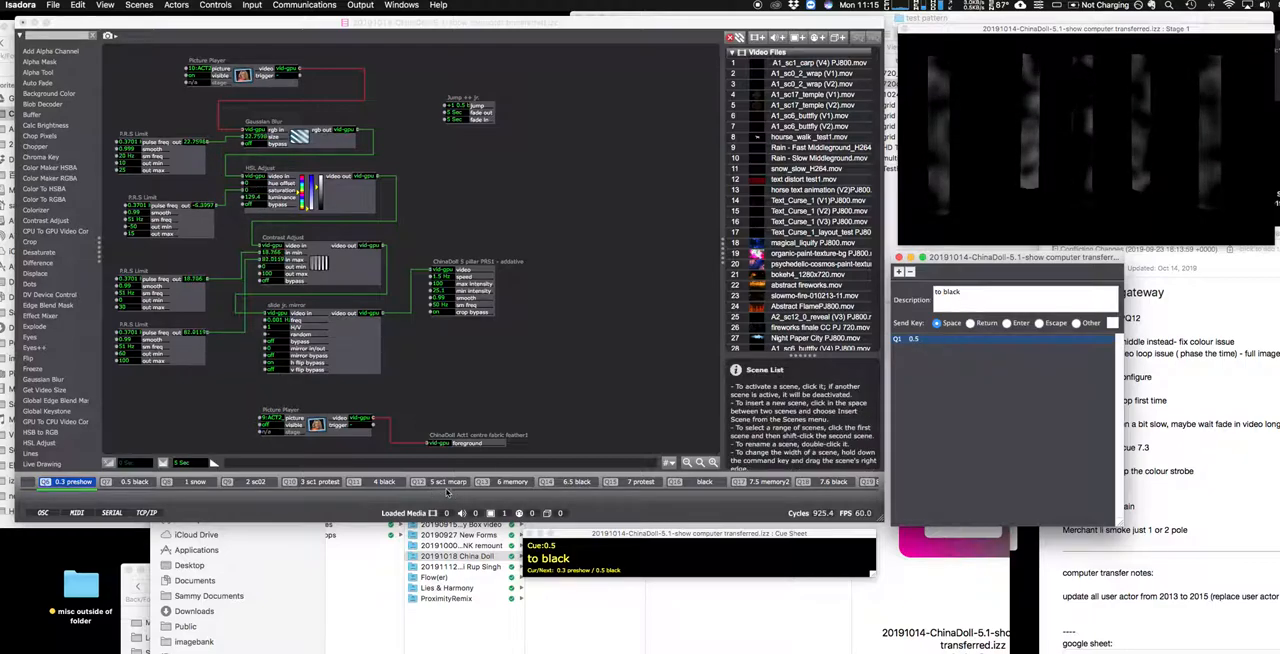
Number the 3 sc1 protest cue 4, 'to black', then move on to 7 protest
left_click(311, 481)
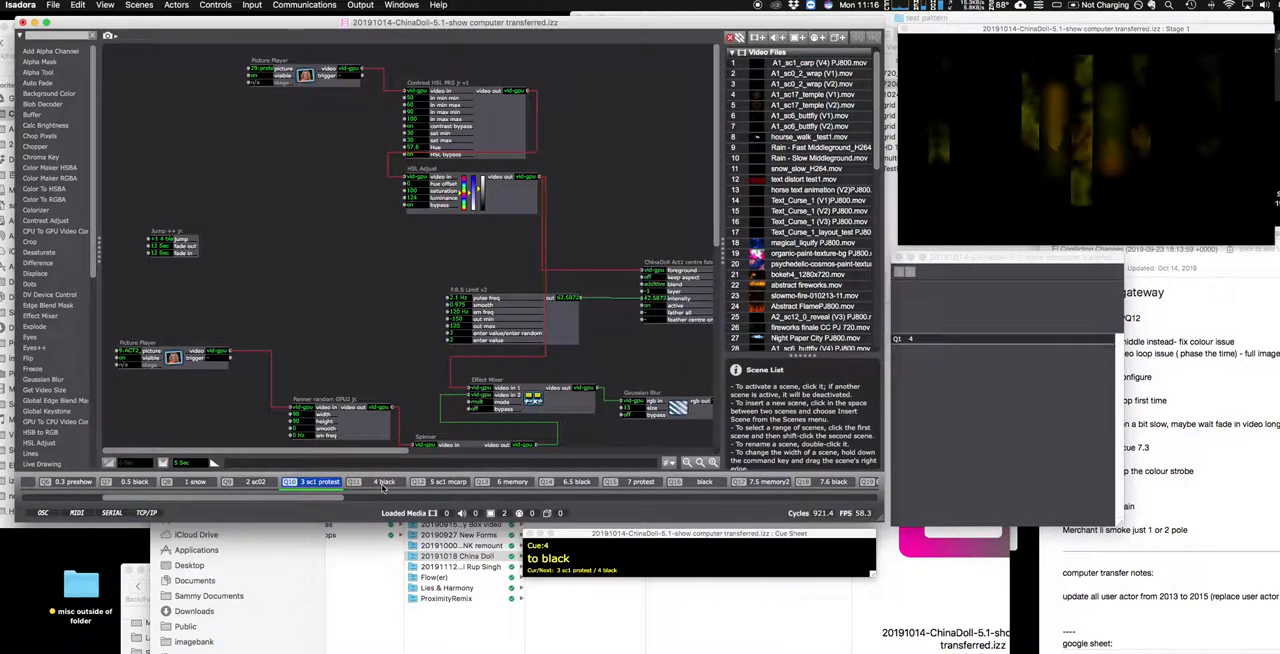
left_click(384, 481)
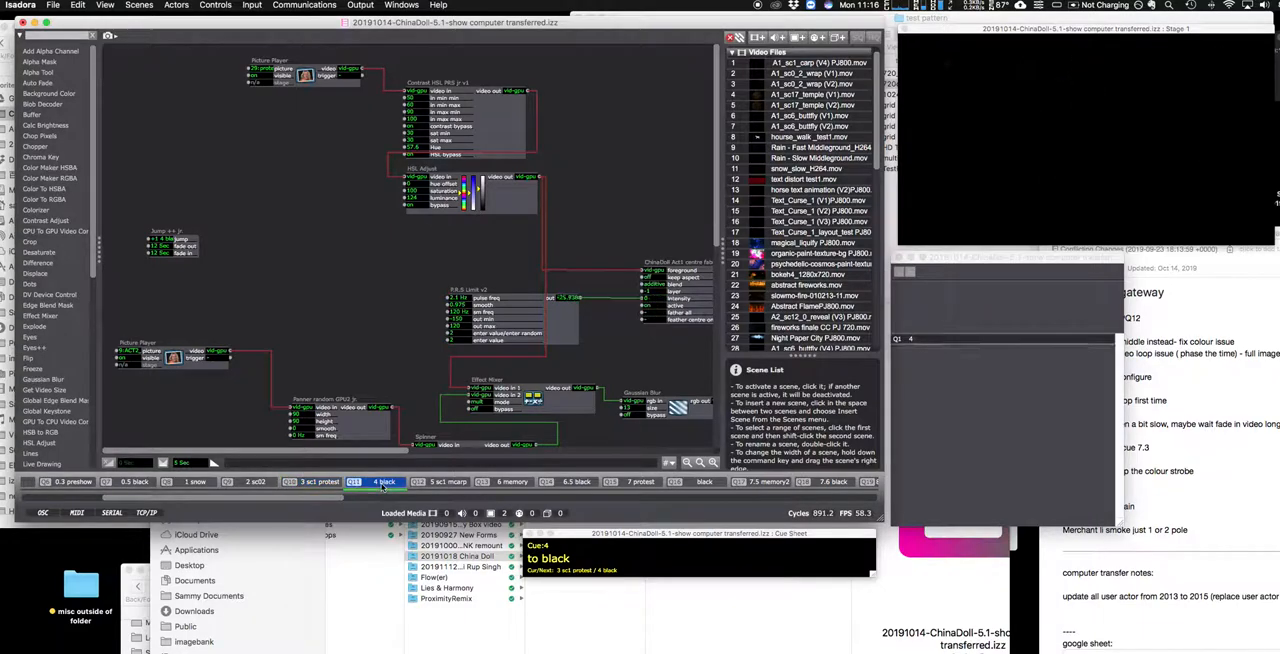
left_click(384, 482)
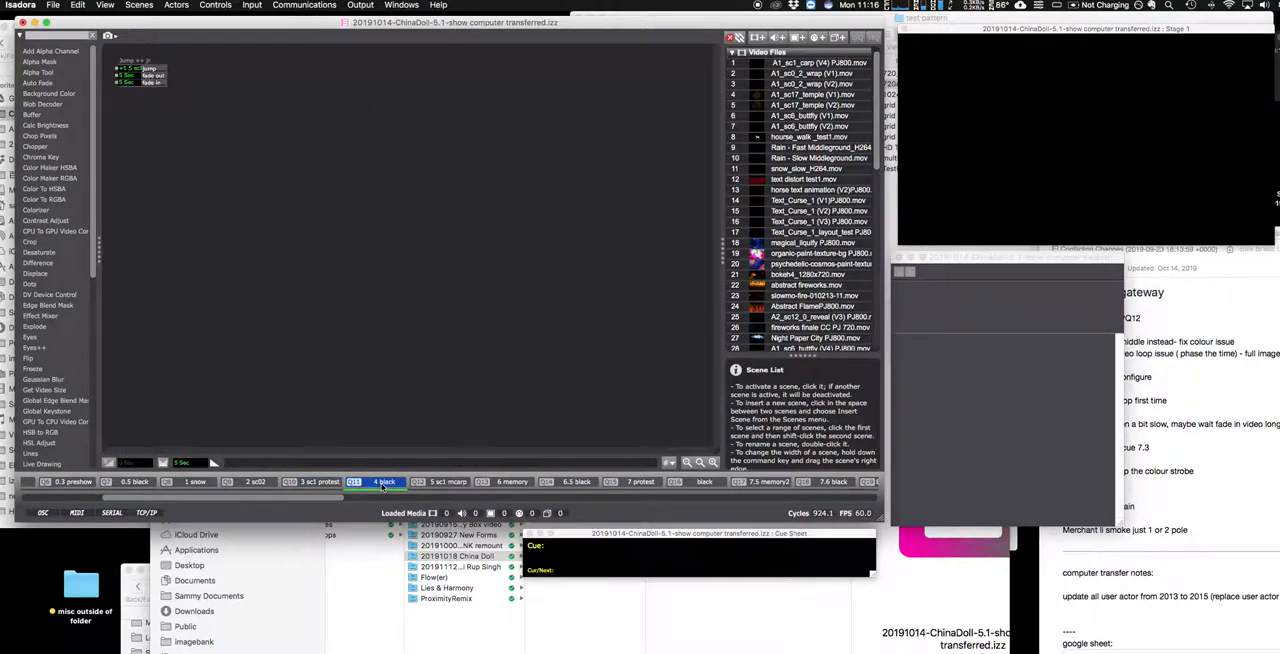
left_click(513, 482)
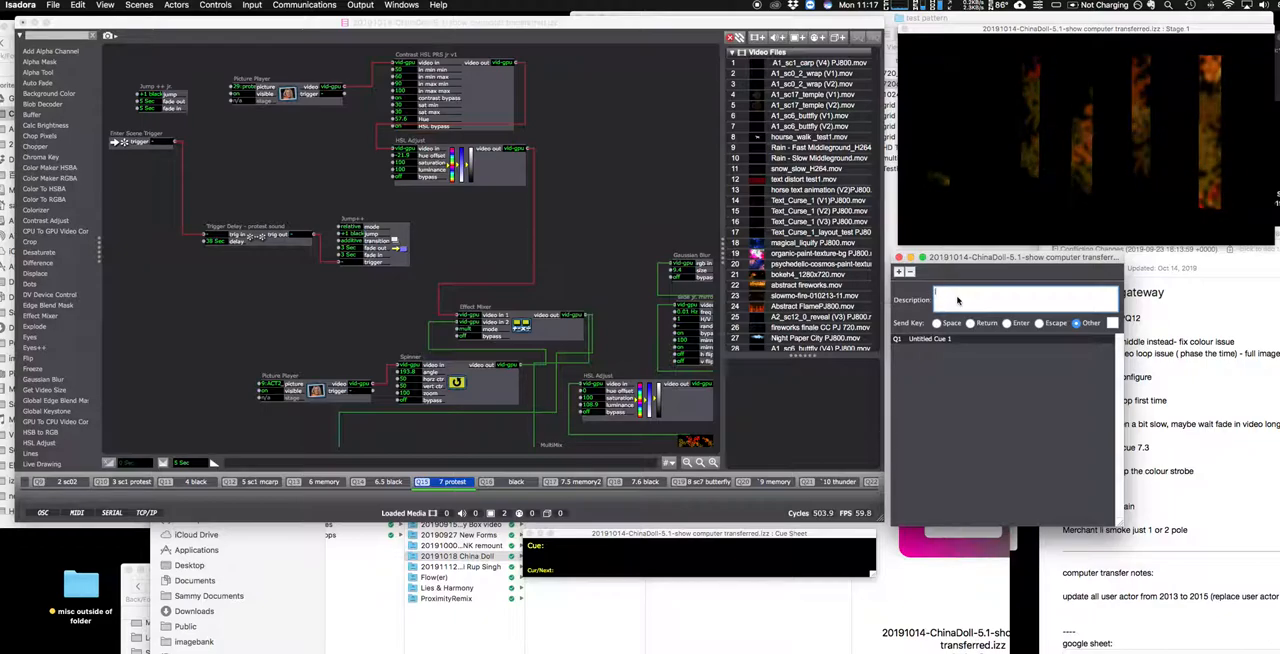
Select Untitled Cue 1 in 7 protest, set Space send key, and clear its name
left_click(928, 338)
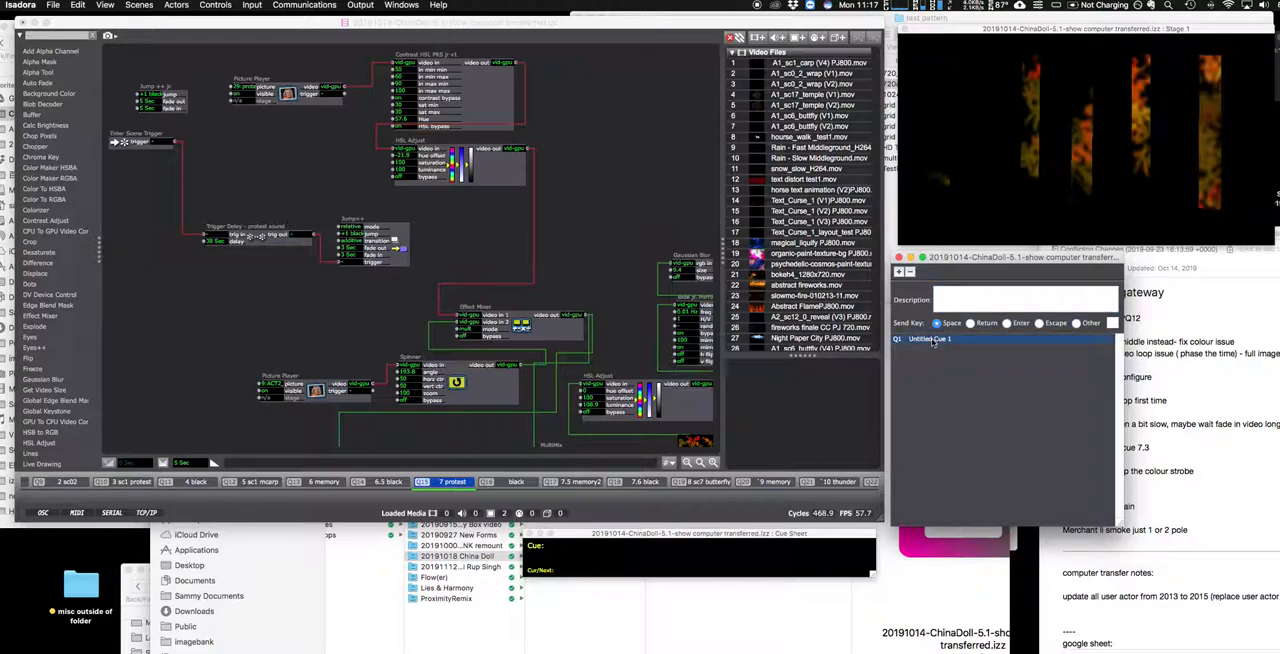
double_click(930, 338)
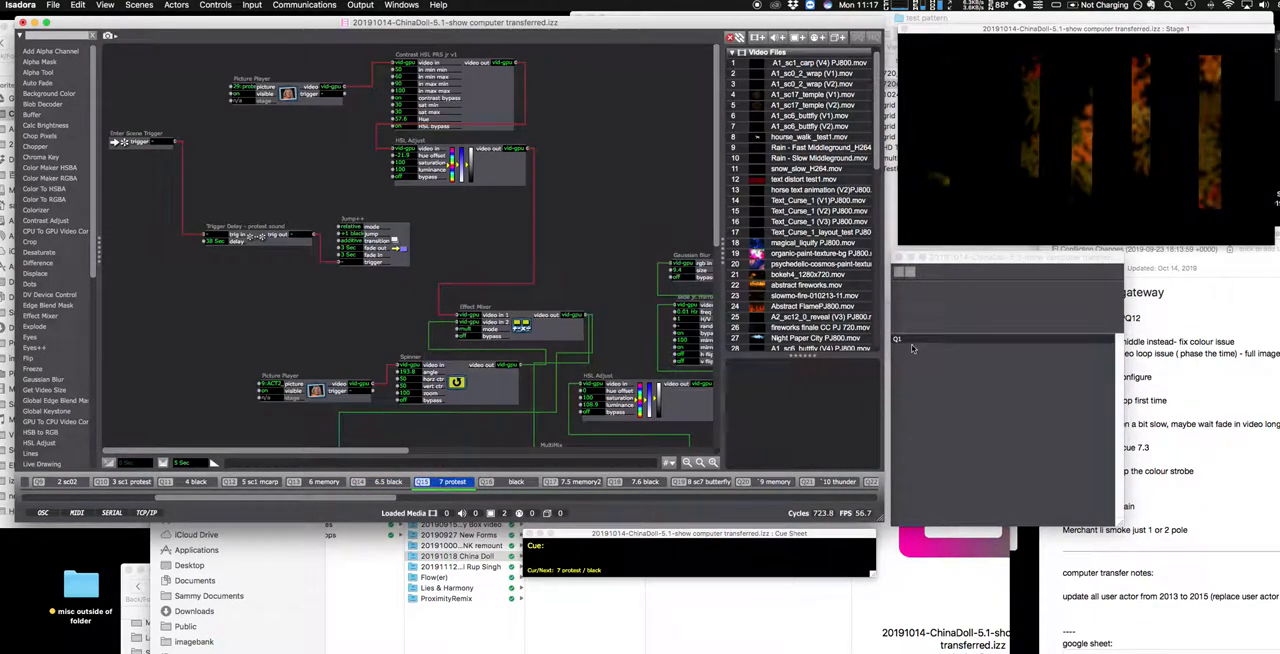
left_click(515, 481)
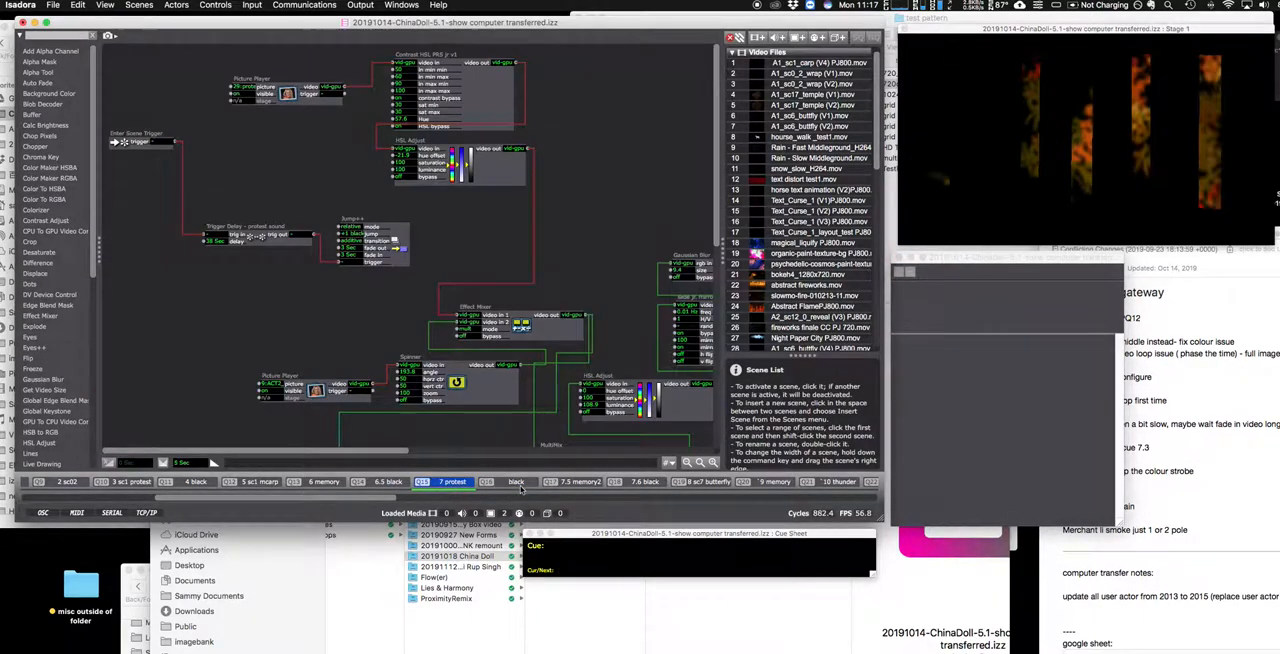
left_click(388, 481)
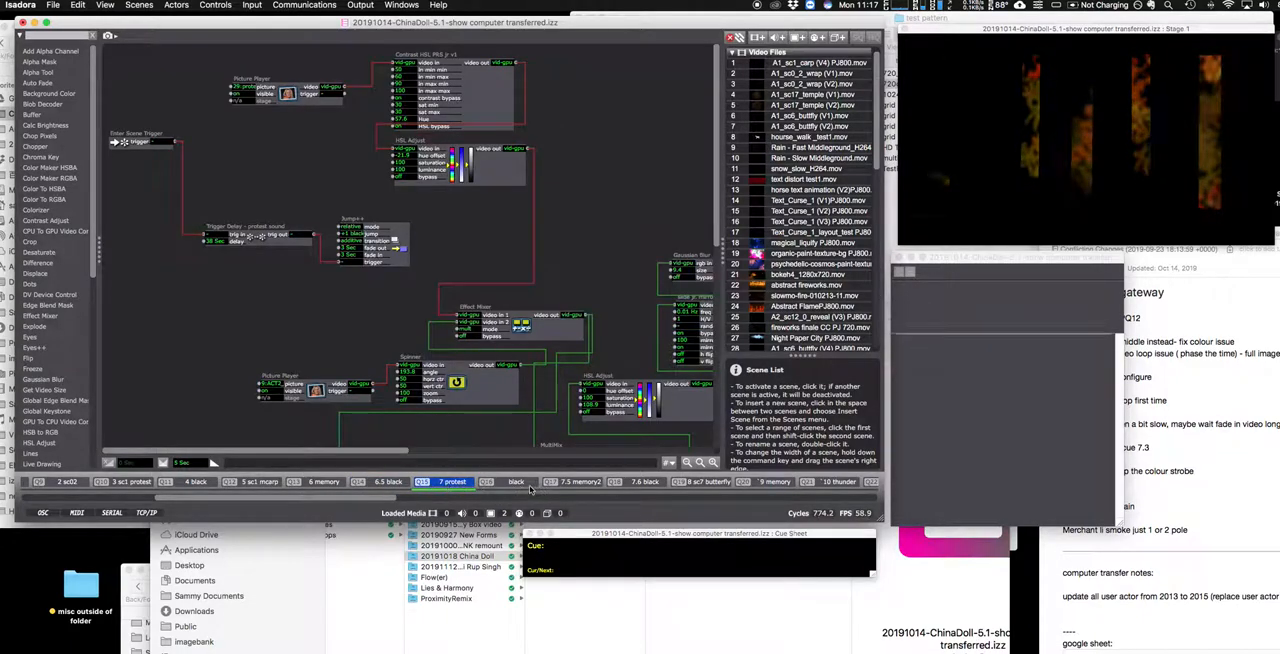
Step through the black, 8 sc7 butterfly and 7.6 black scenes to the 9 memory scene
left_click(516, 482)
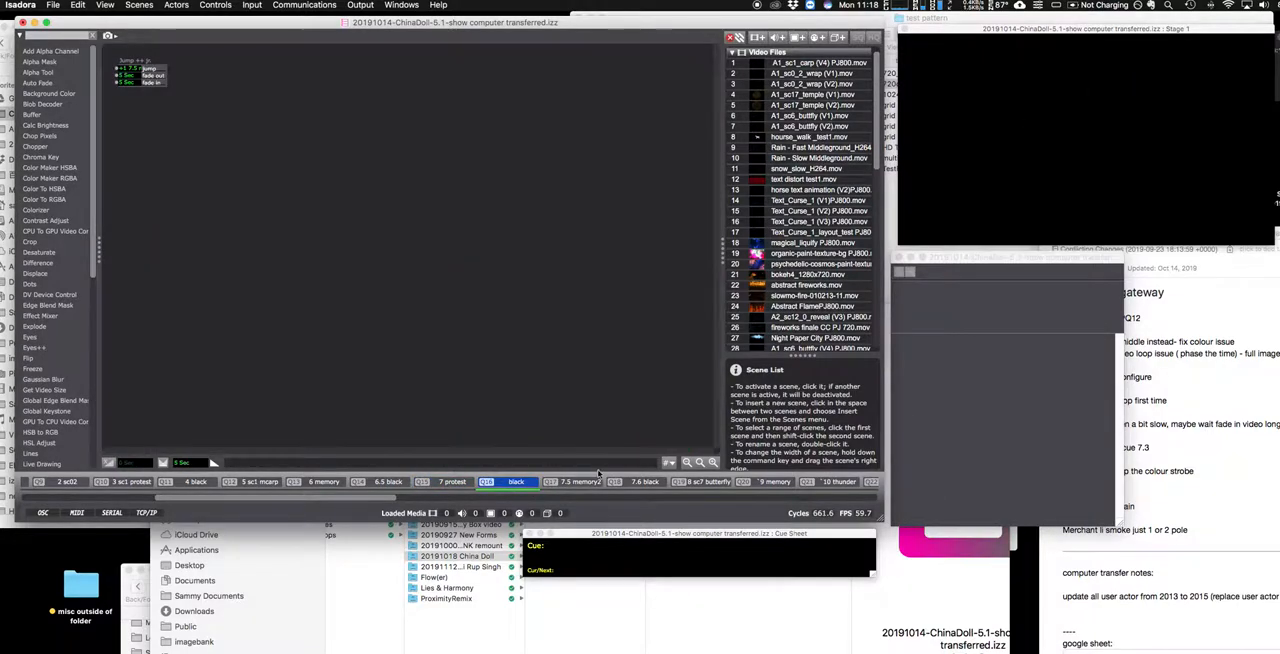
left_click(575, 481)
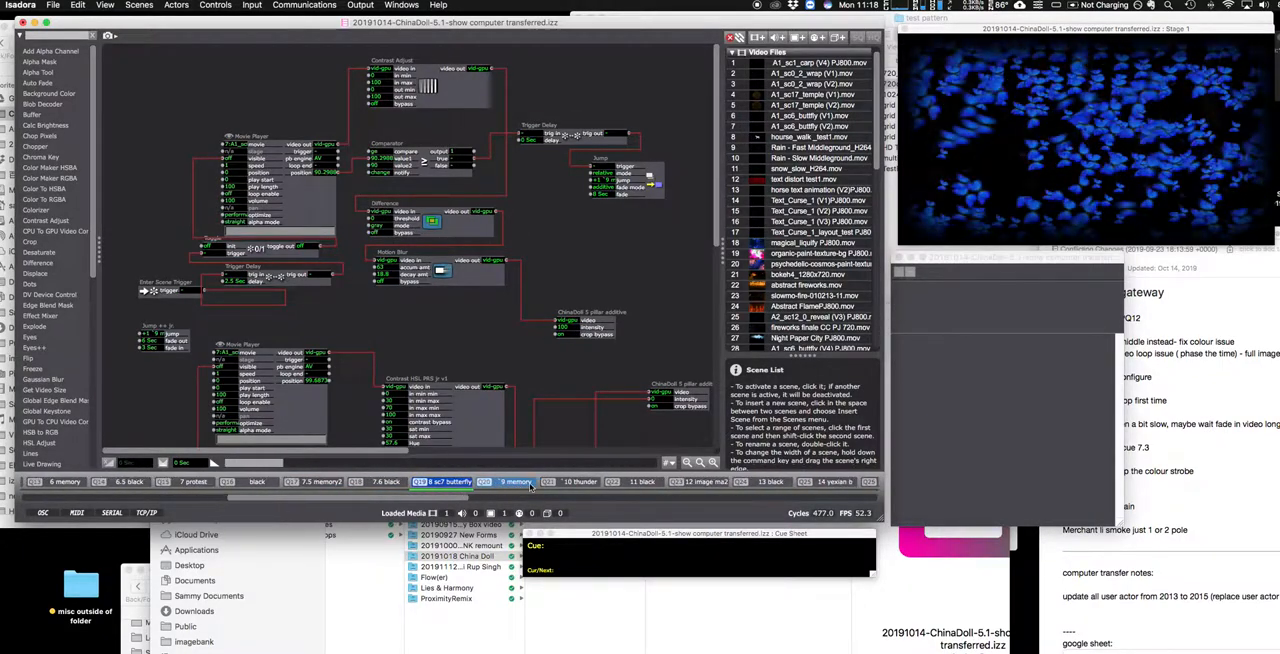
left_click(350, 481)
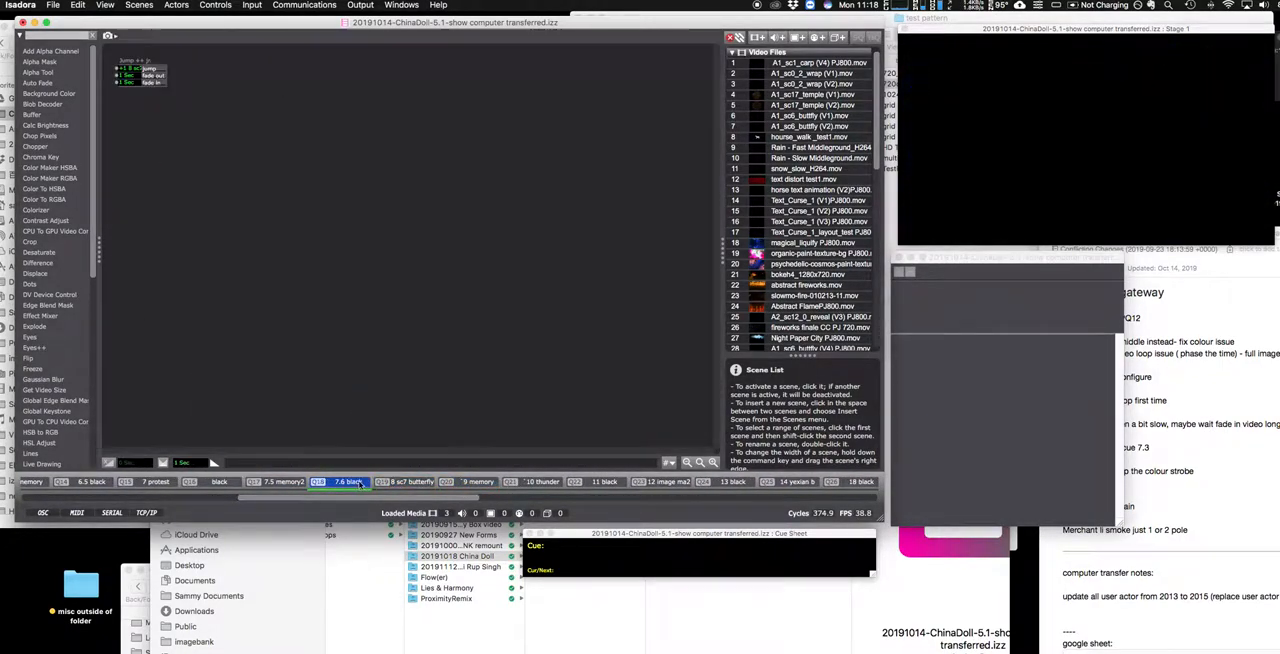
left_click(405, 481)
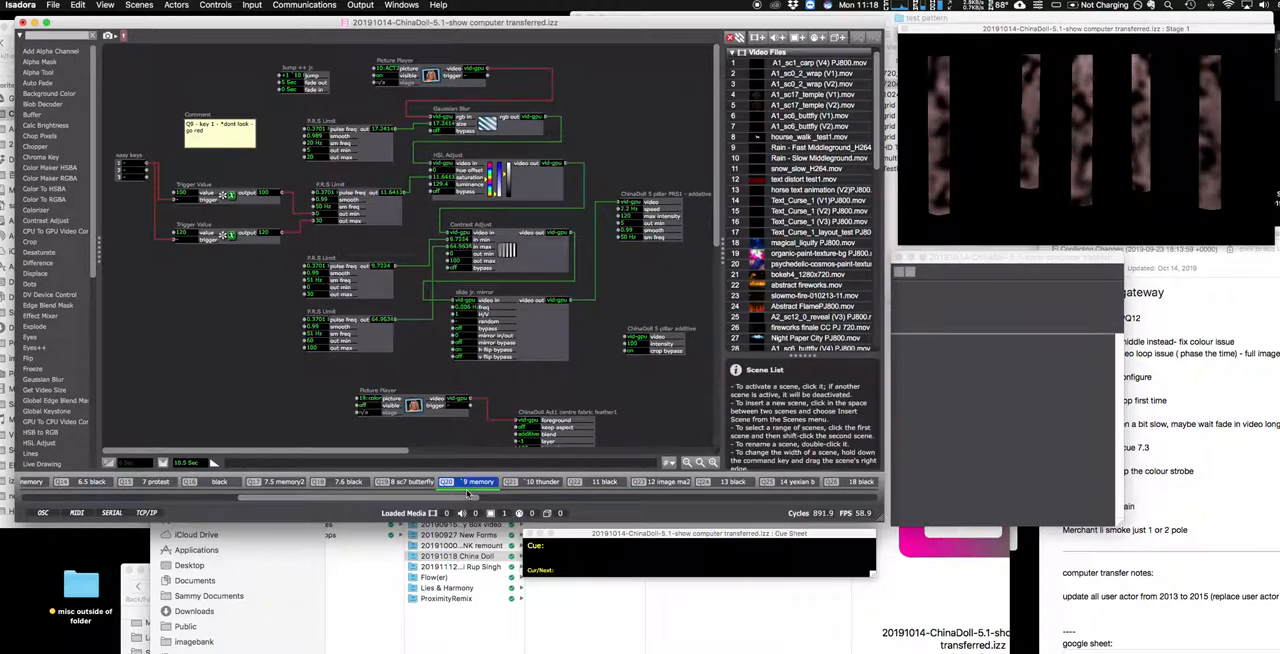
Add cue Q1 'Untitled Cue 1' to the 9 memory scene's cue sheet
left_click(218, 130)
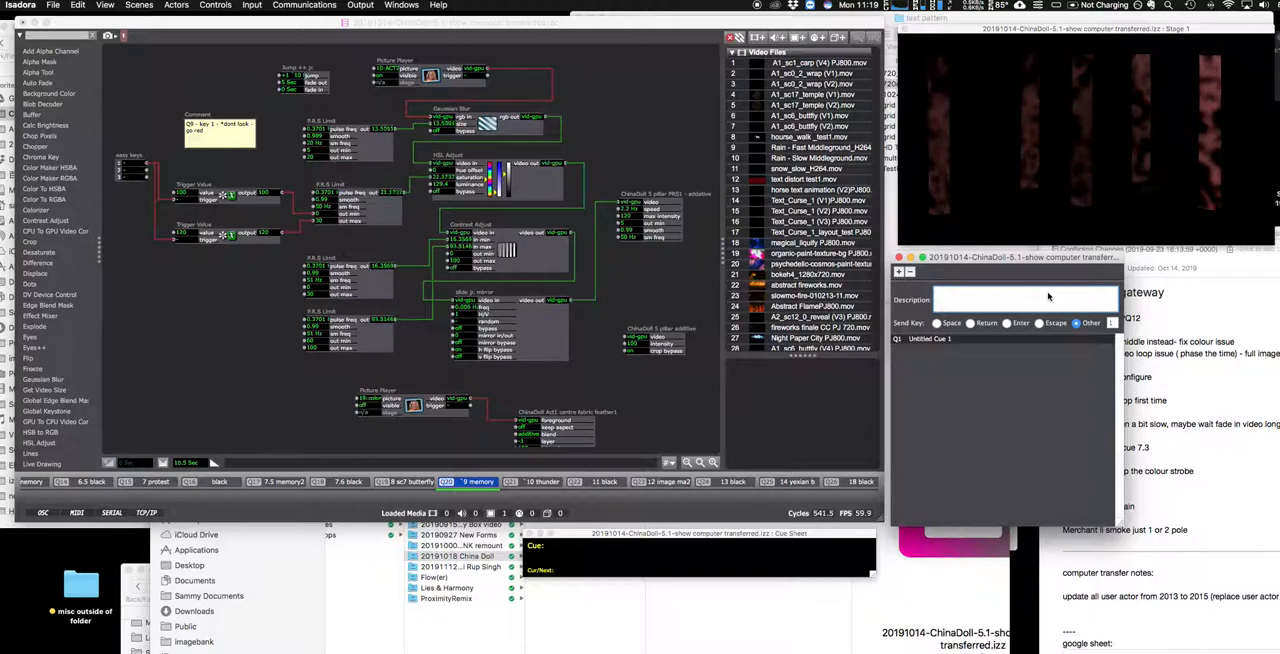
Name cue Q1 '9 go red', describe it '*dont look -- go red', and restart the scene
type("go red")
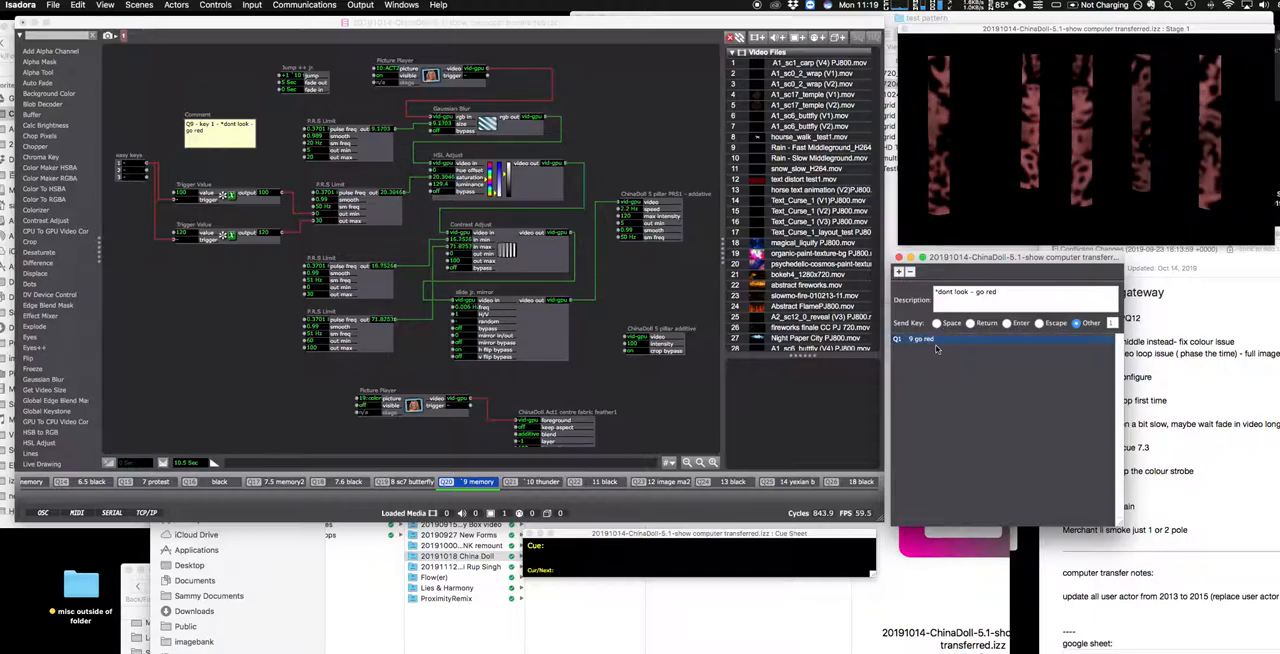
left_click(477, 481)
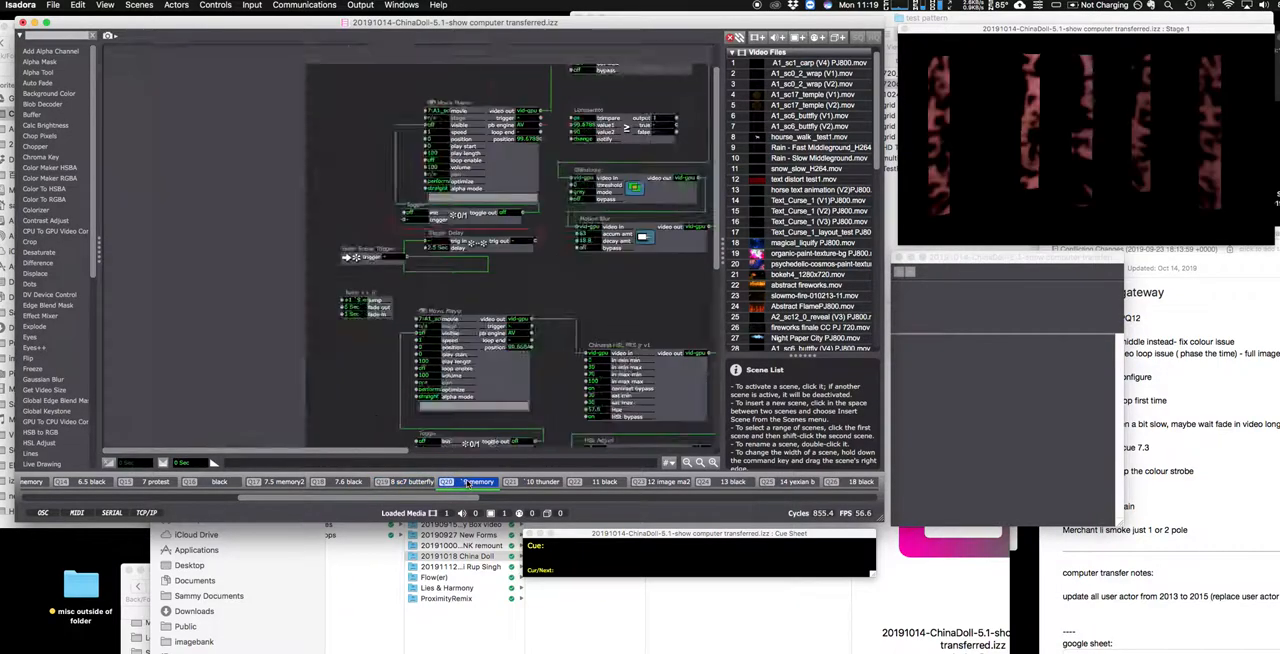
Re-activate the 9 memory scene so its 9 go red cue shows red pillars
left_click(478, 481)
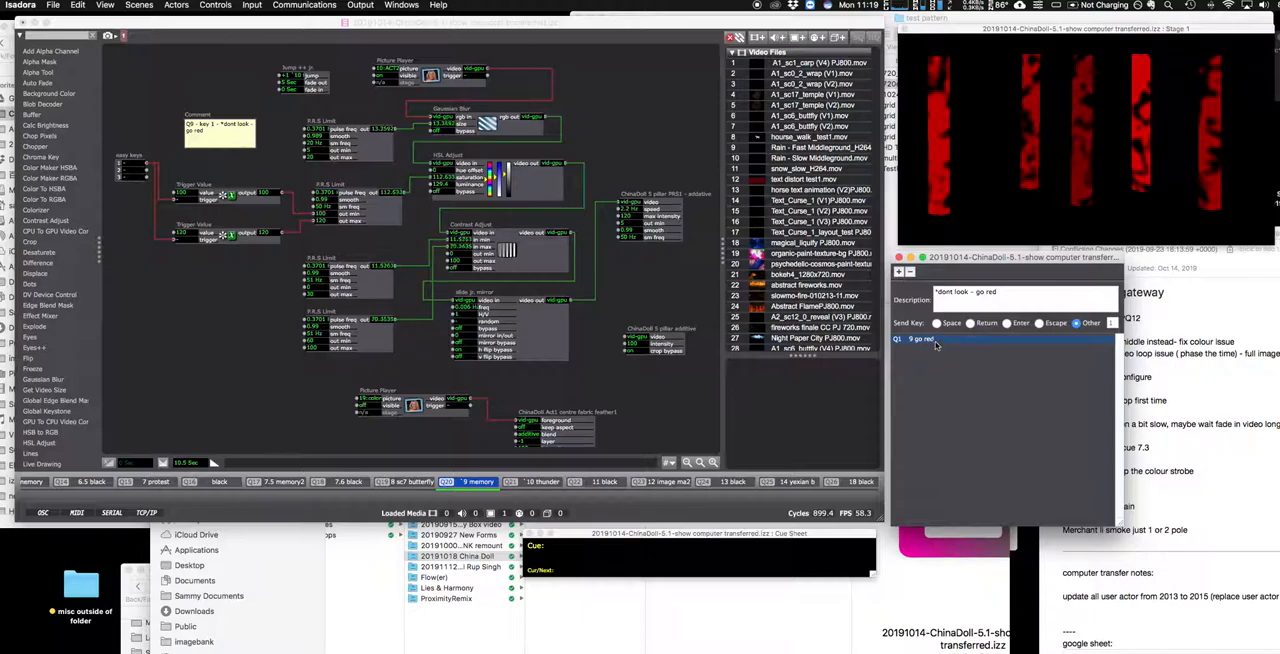
mouse_move(497, 487)
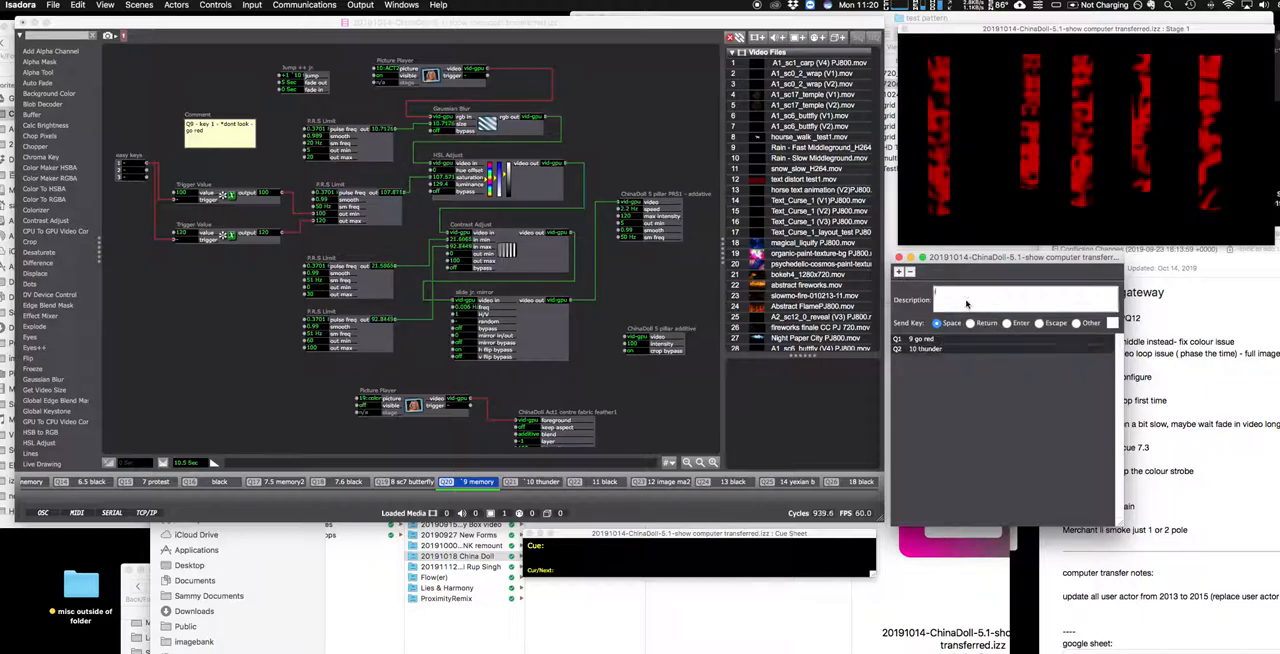
Describe the second cue 'thunder', then leave for 8 sc7 butterfly and re-enter 9 memory
type("thunder")
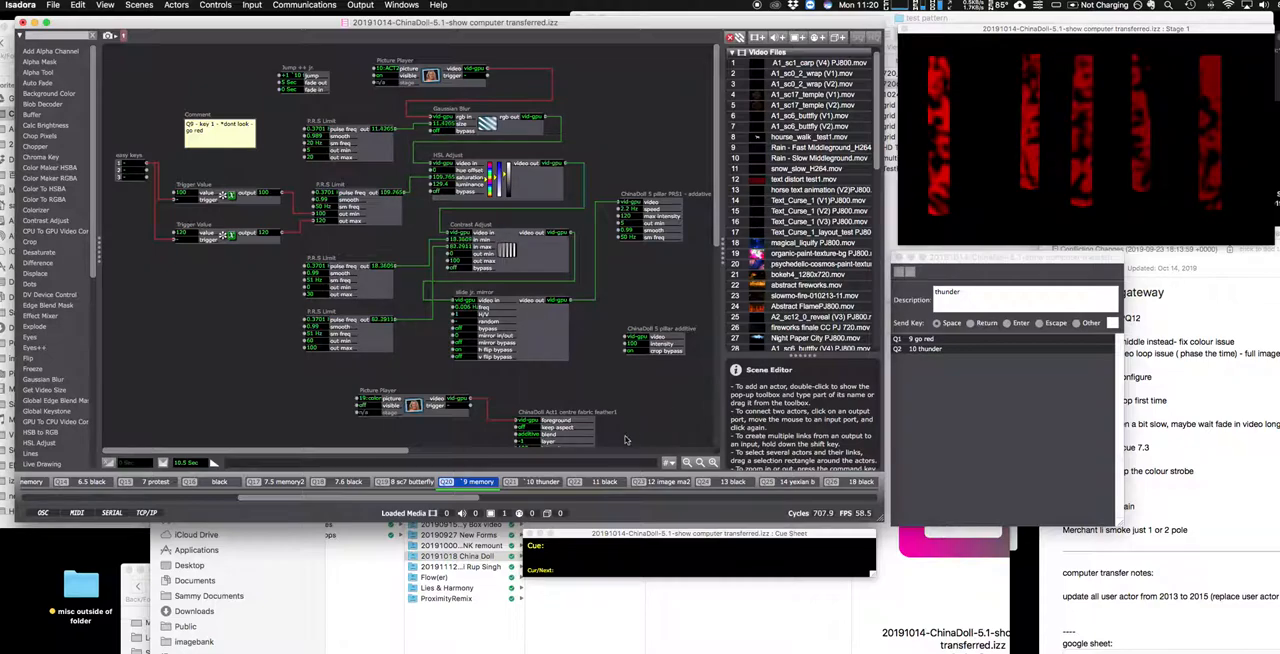
left_click(403, 481)
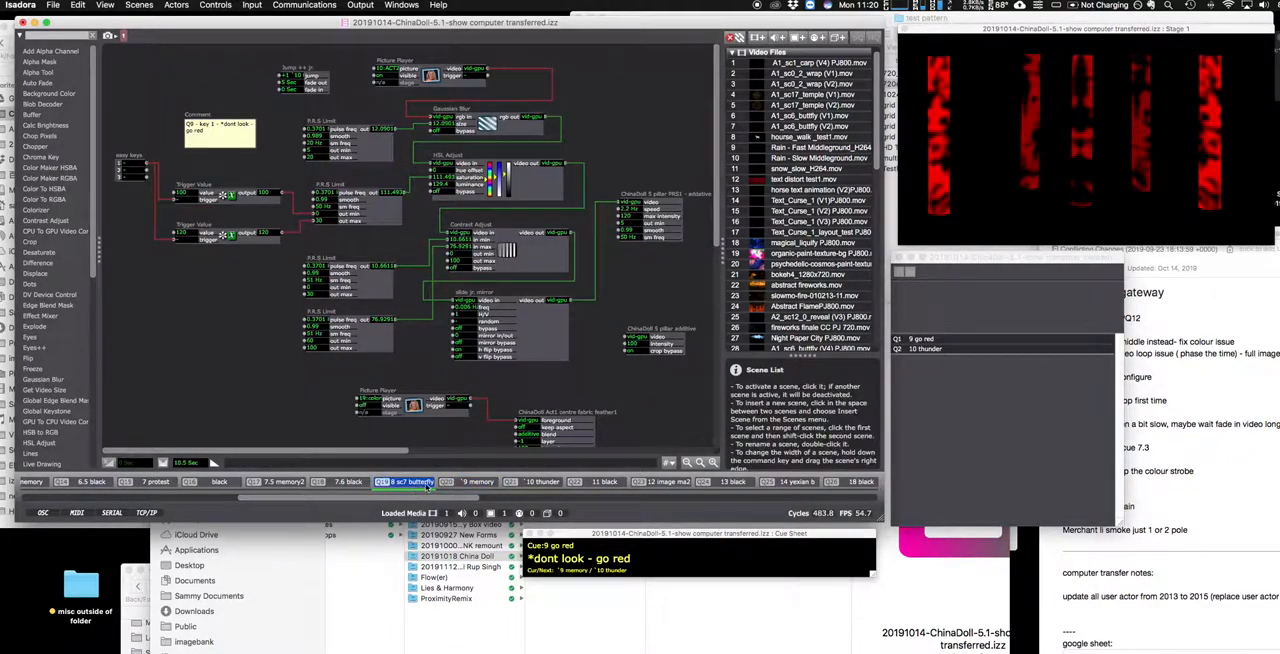
left_click(477, 481)
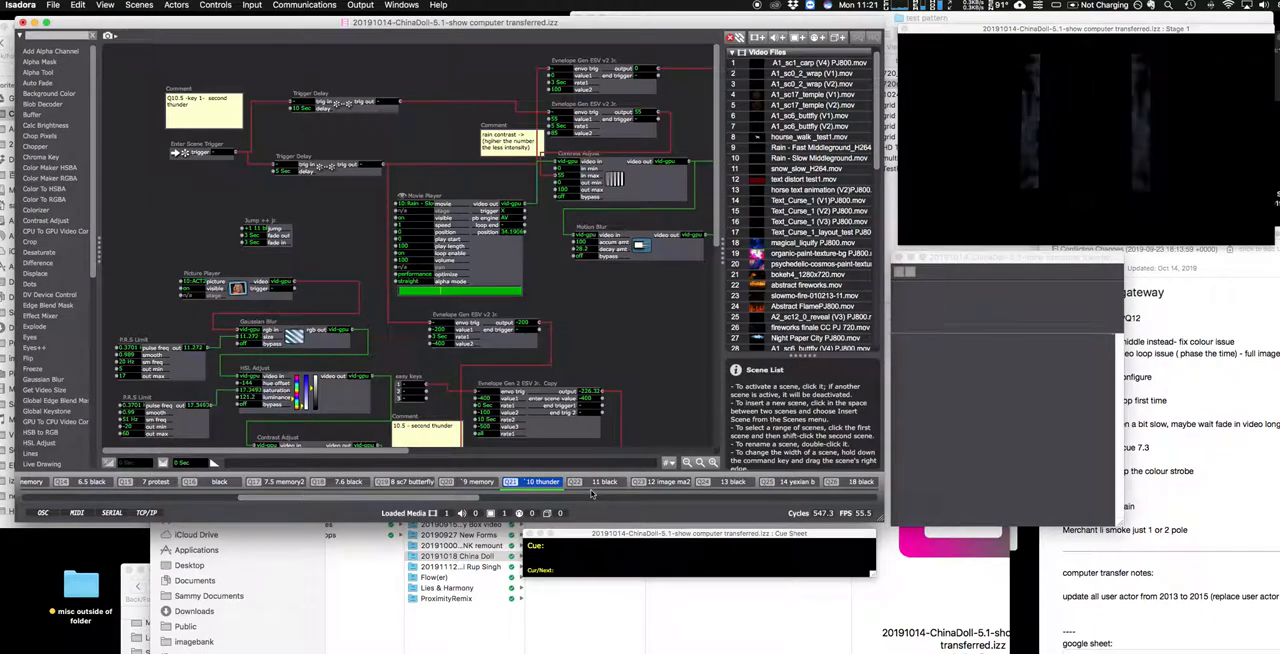
Step through the 11 black and 43 black scenes to the 40 climax scene
left_click(604, 481)
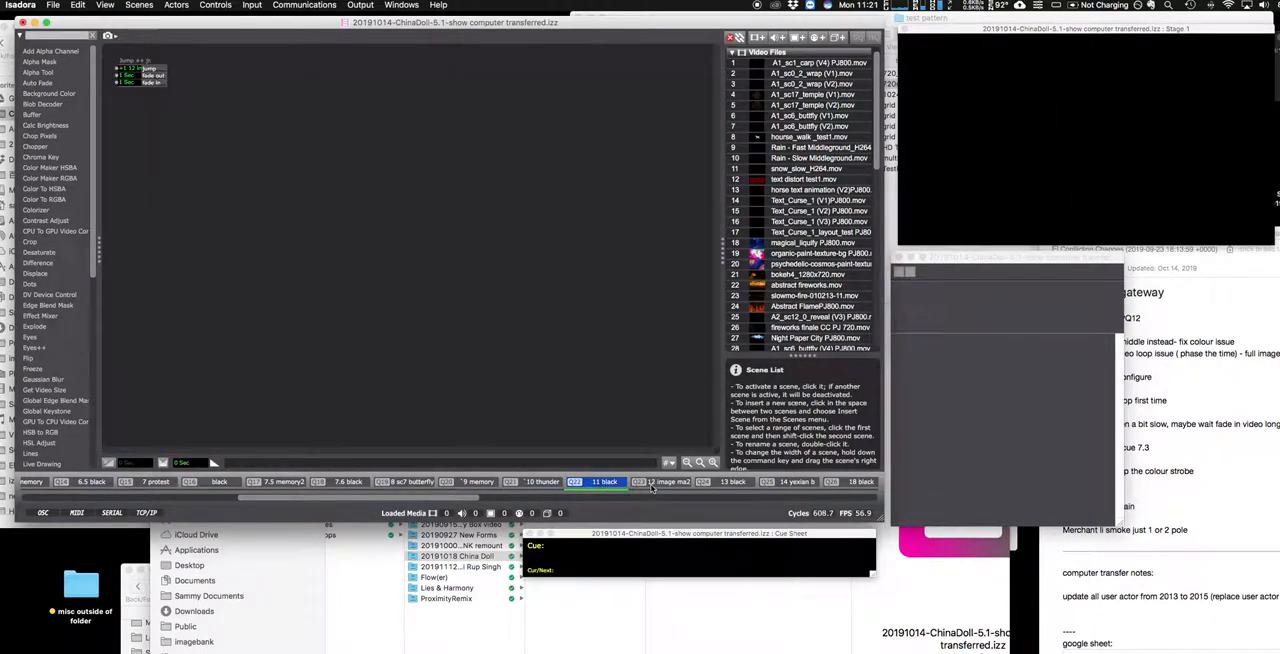
left_click(255, 481)
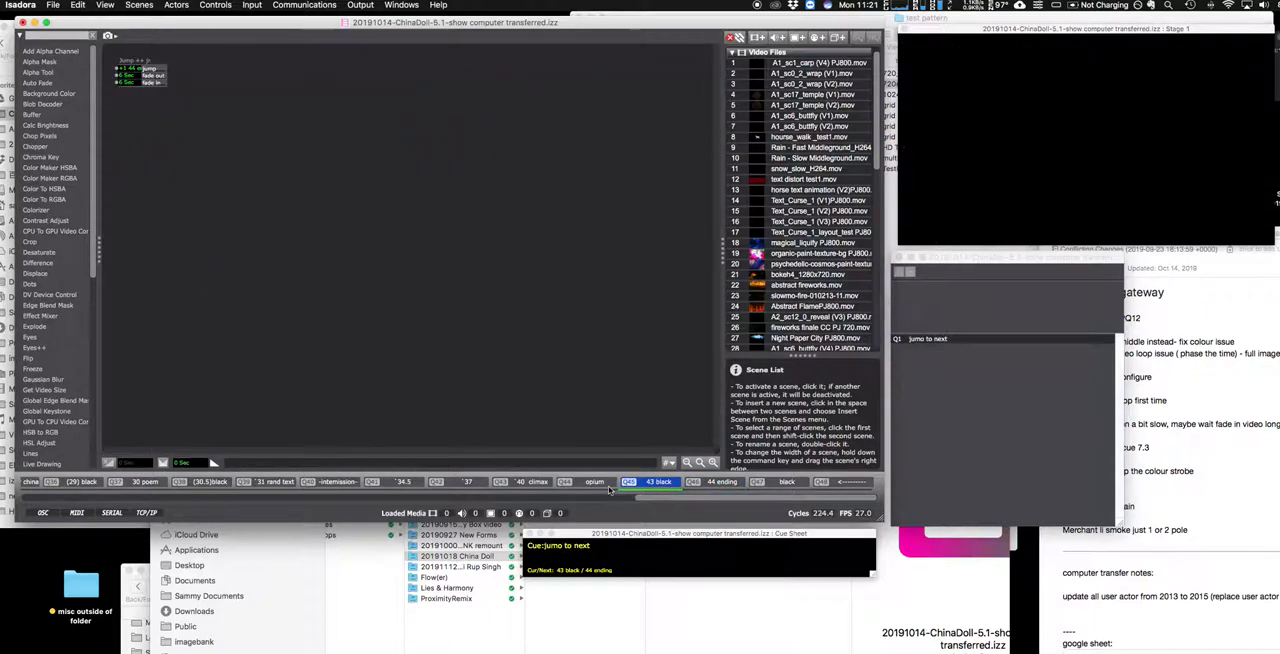
left_click(534, 481)
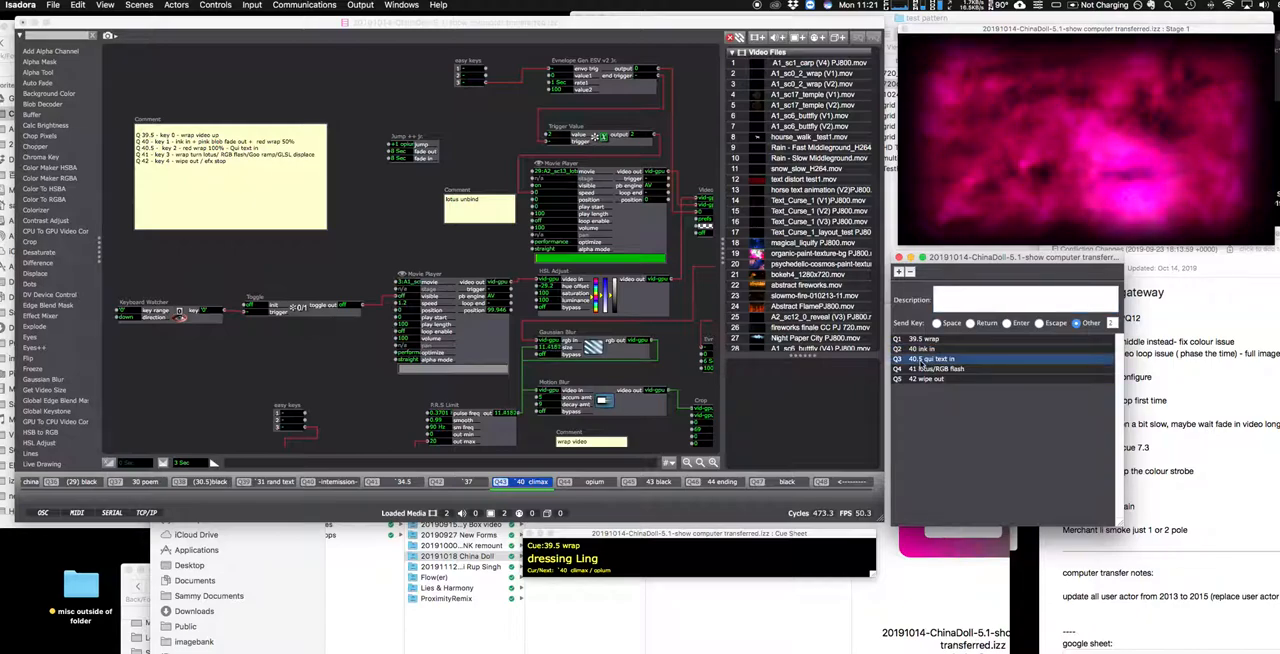
View the 39.5 wrap cue description, activate the 34.5 scene, and right-click the 31 rand text tab
left_click(960, 338)
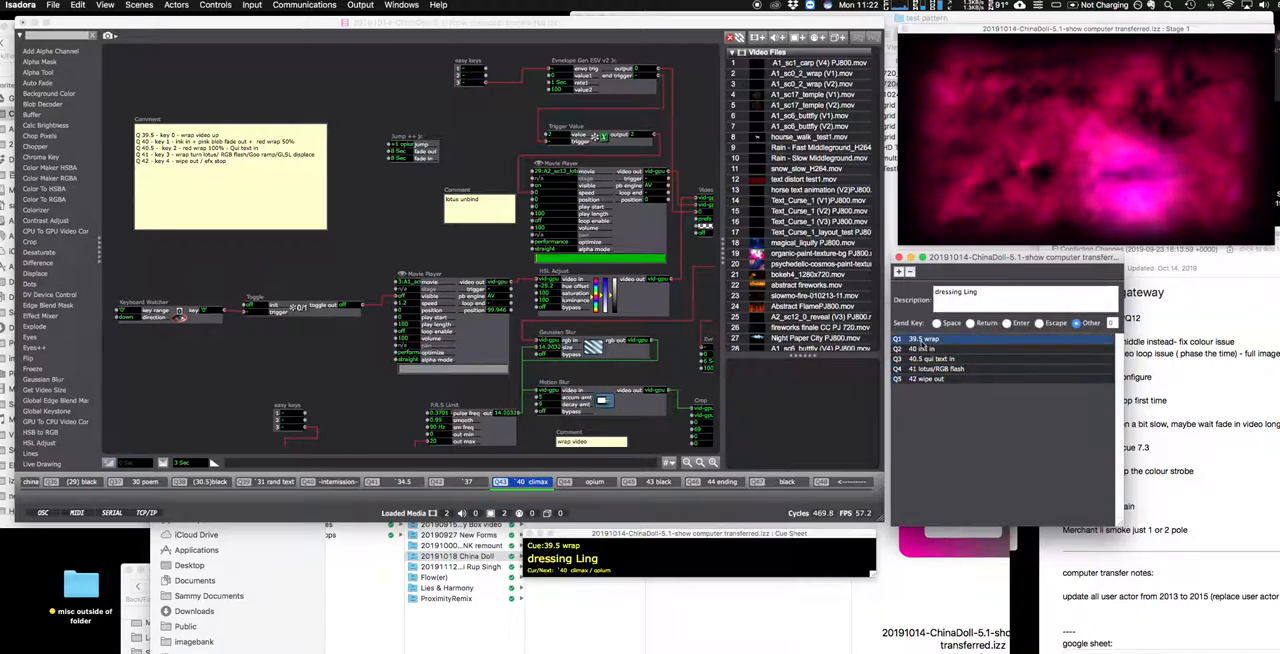
left_click(658, 481)
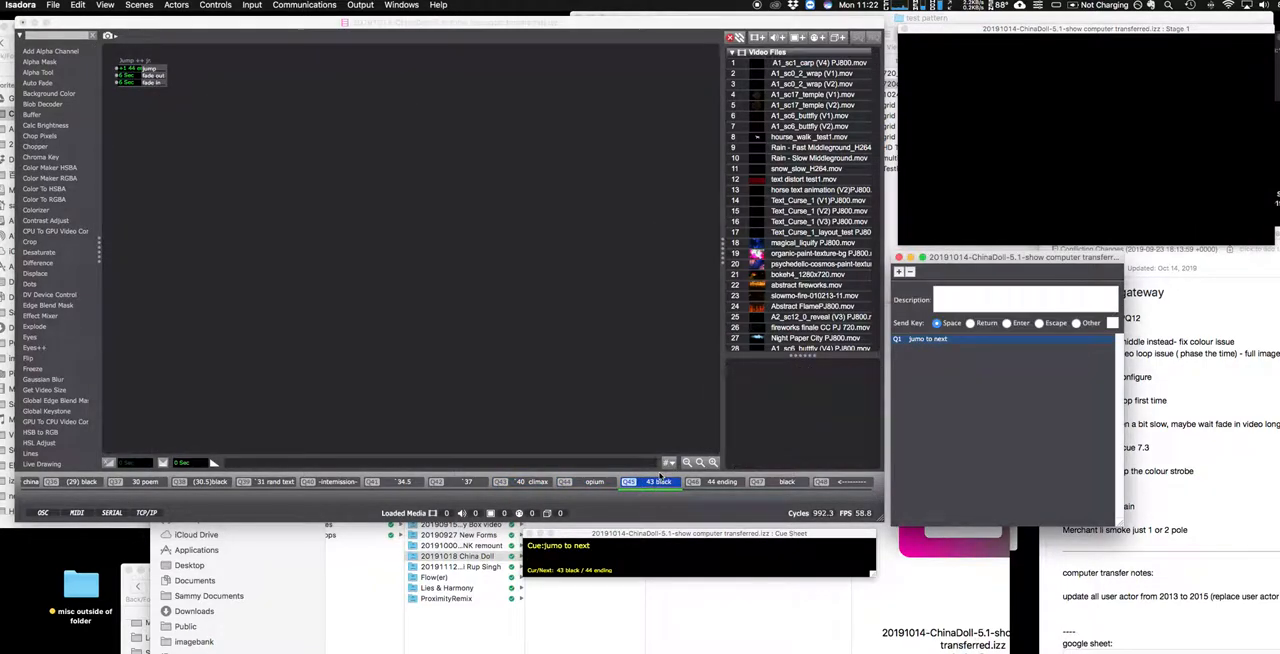
left_click(520, 482)
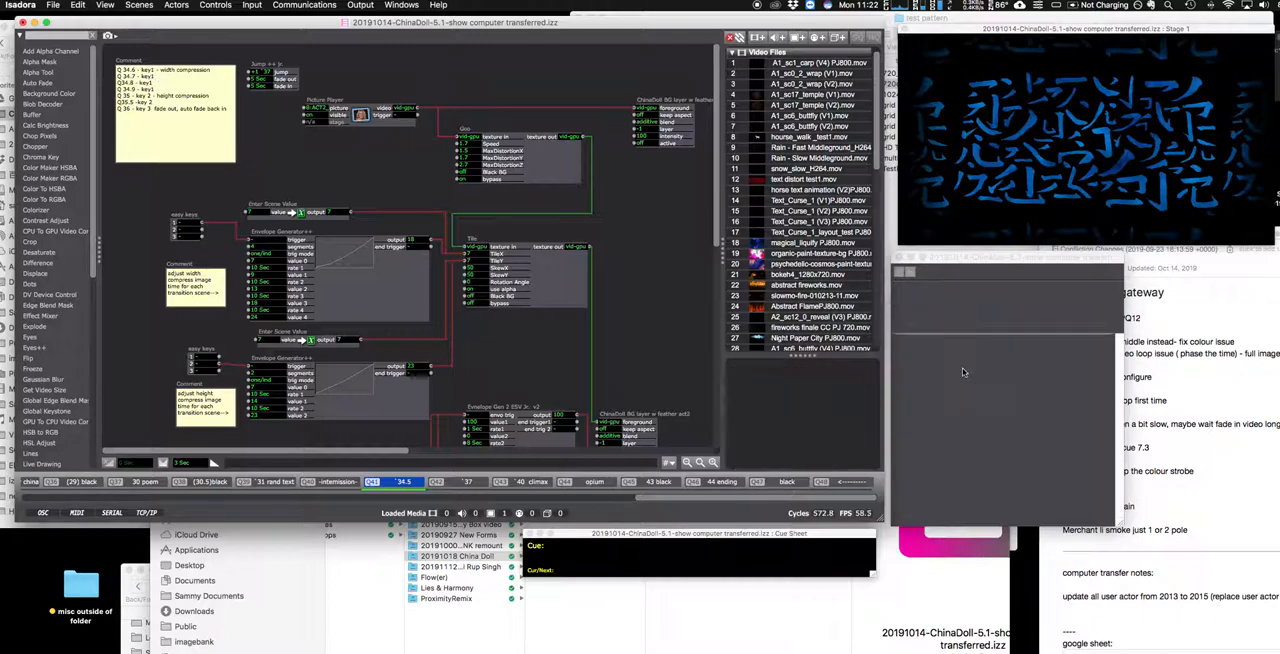
right_click(275, 482)
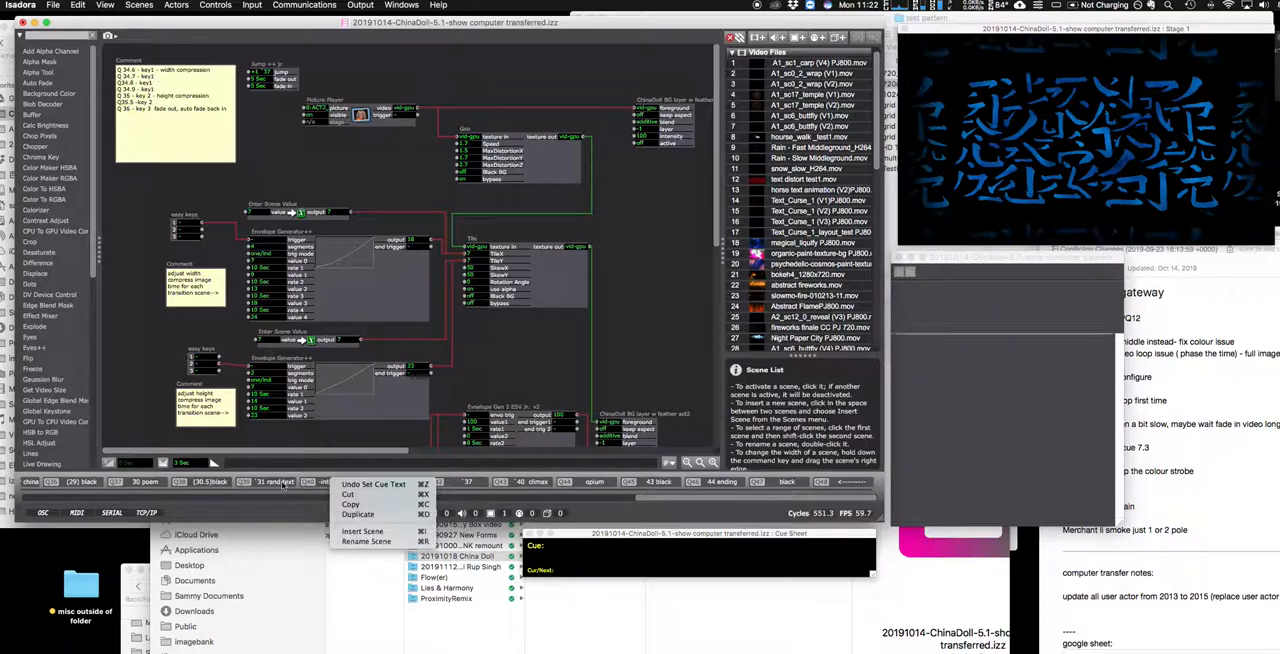